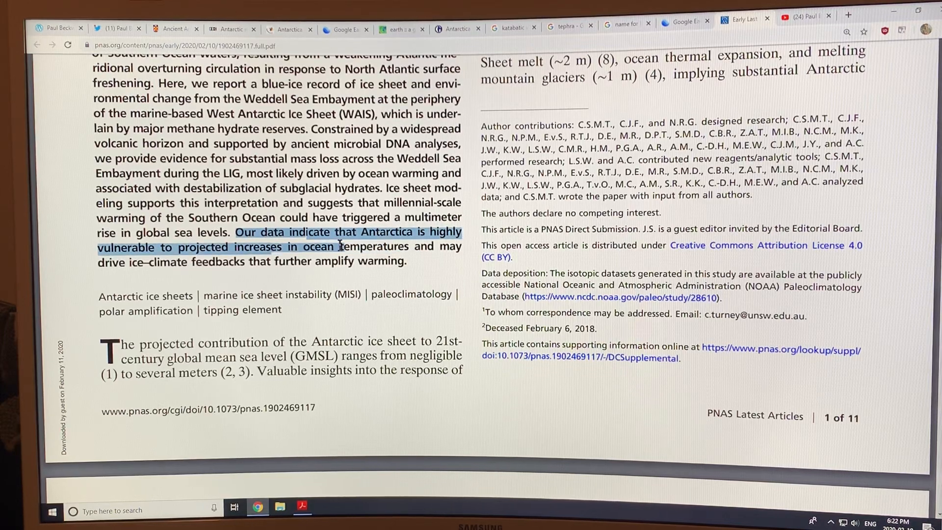
Highlight the abstract's closing sentence on Antarctic vulnerability and scroll toward page 2's Significance box
drag(337, 246, 432, 246)
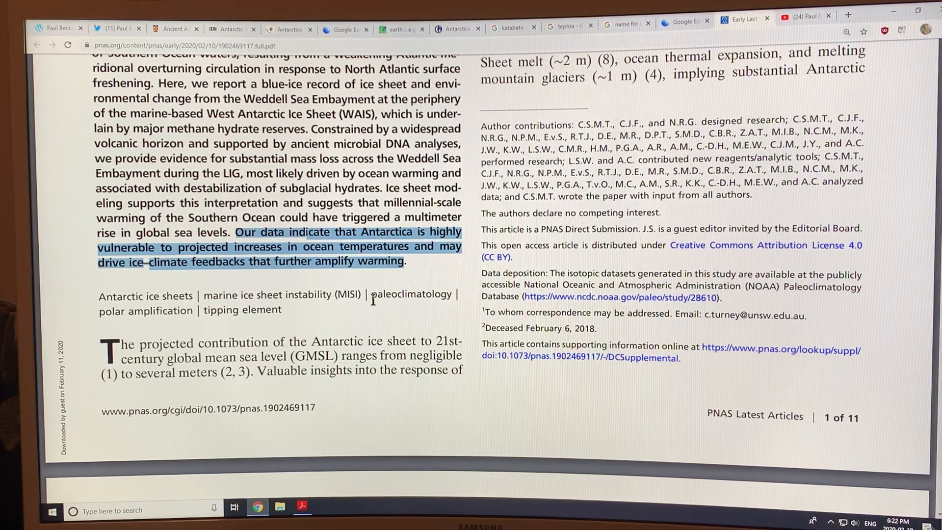
scroll(down, 3)
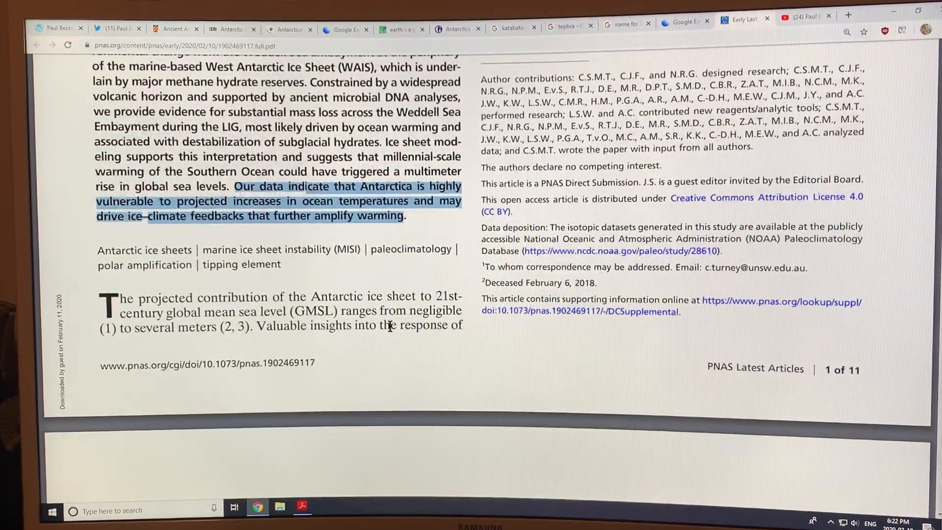
scroll(down, 3)
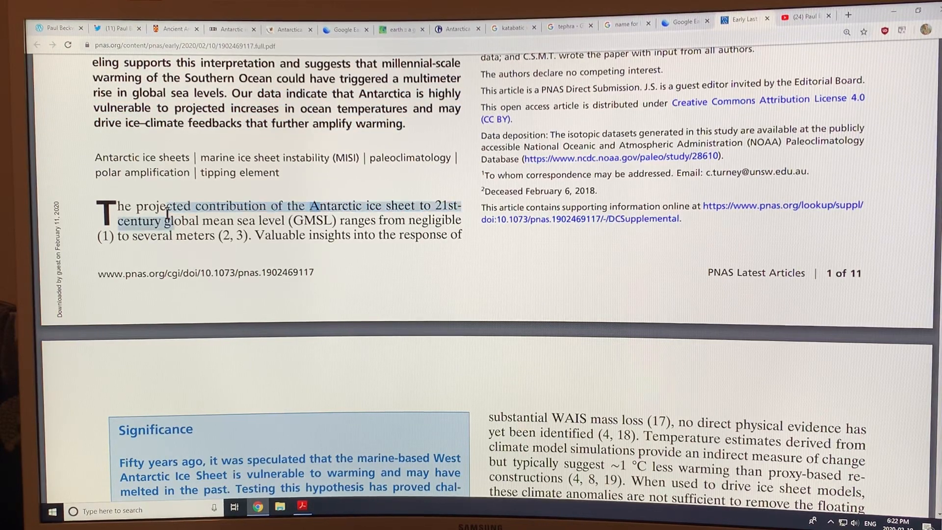
Highlight the opening line of the introduction on page 1
drag(312, 205, 337, 221)
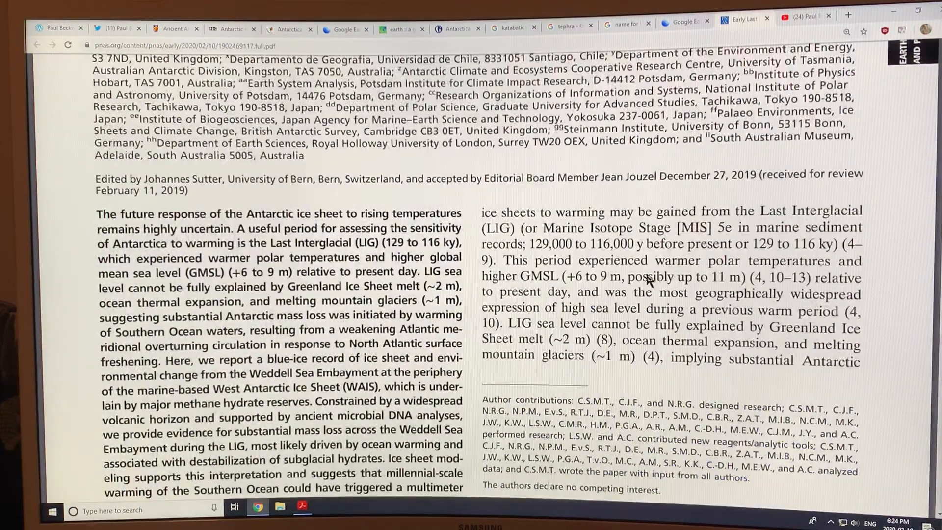
Highlight the Last Interglacial 129 to 116 ky date range and the higher GMSL estimate up to 11 m
scroll(down, 3)
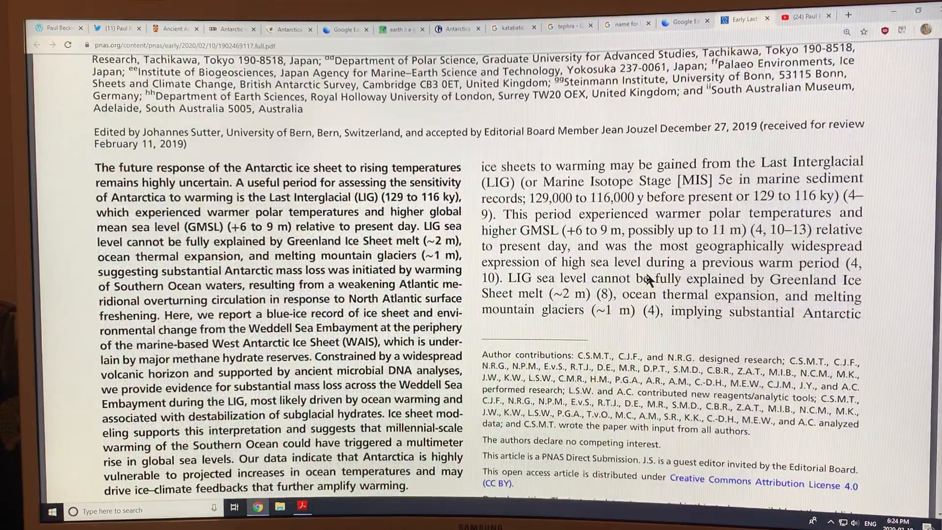
scroll(down, 3)
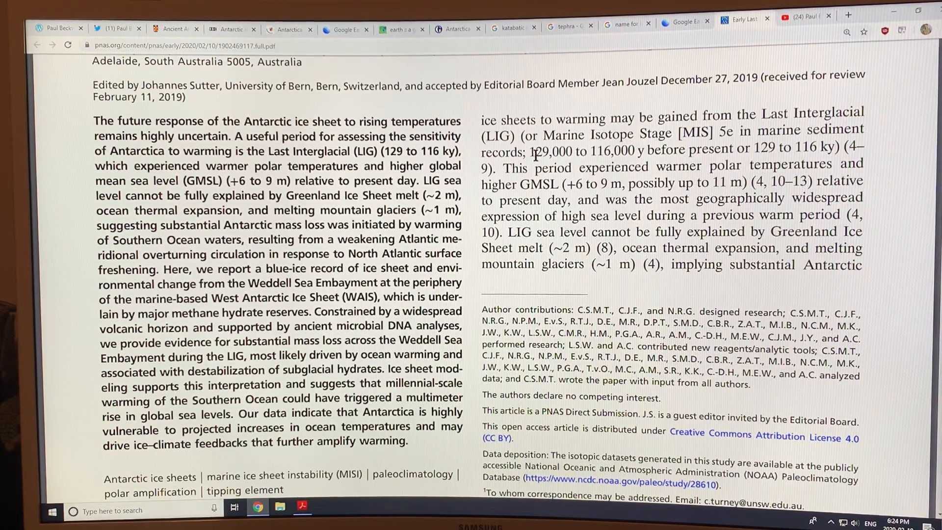
drag(531, 152, 645, 152)
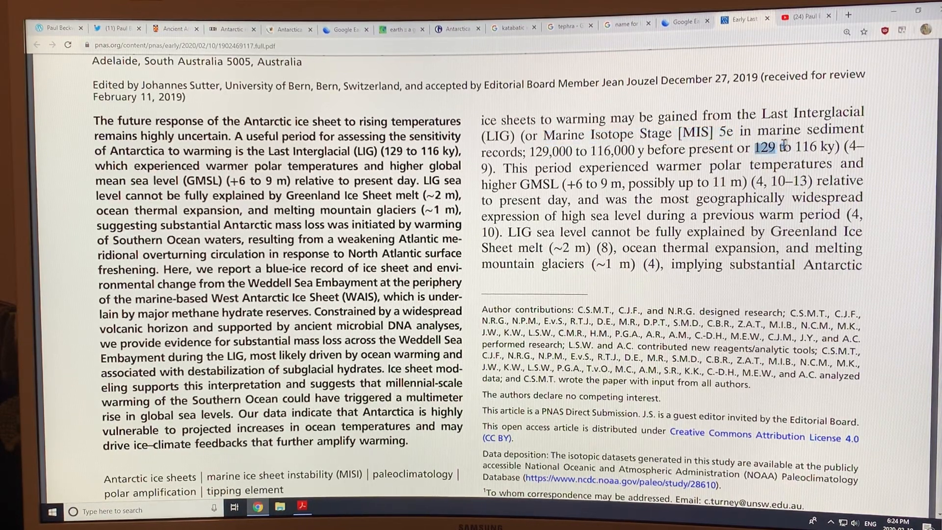
drag(752, 147, 835, 146)
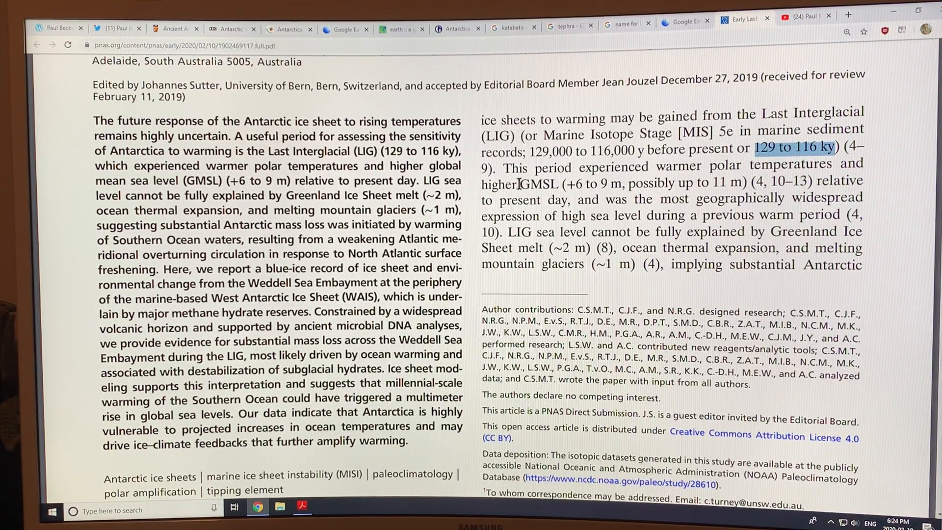
double_click(537, 185)
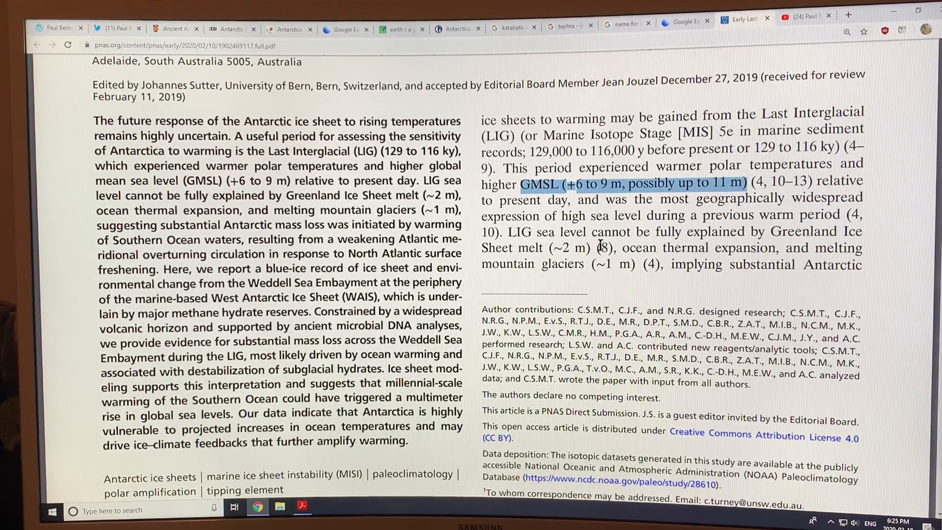
Highlight the ocean expansion and mountain glacier contributions, then continue toward page 2's Significance box
scroll(down, 3)
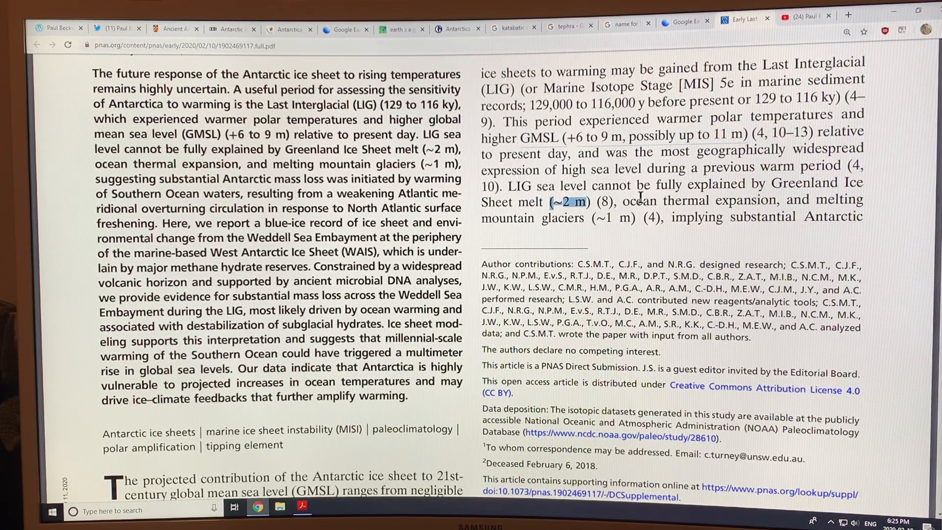
drag(611, 200, 640, 218)
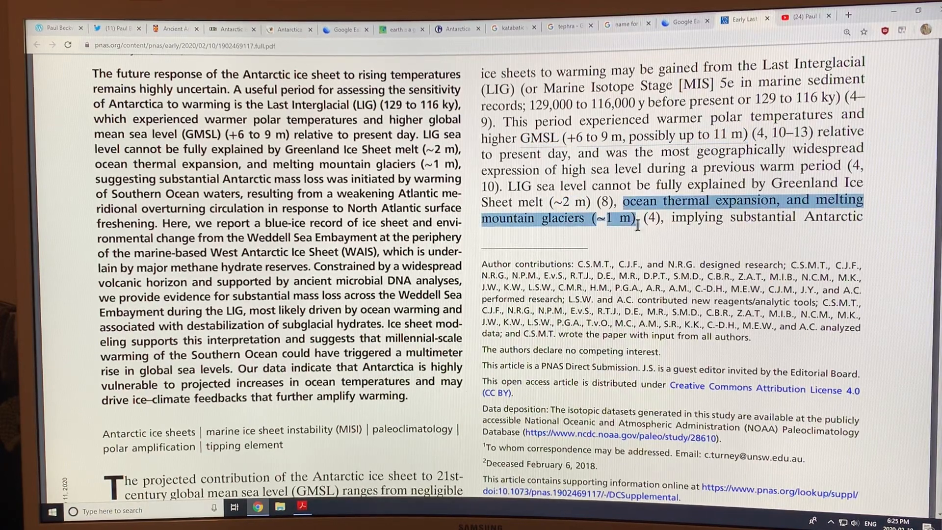
scroll(down, 3)
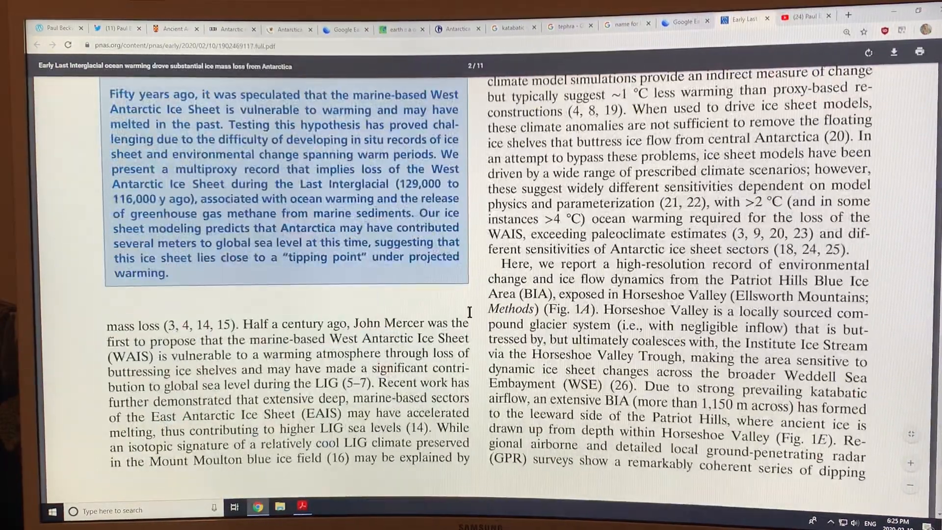
Highlight the >4 °C ocean warming threshold on page 2 and scroll down to the top of Fig. 1
scroll(down, 3)
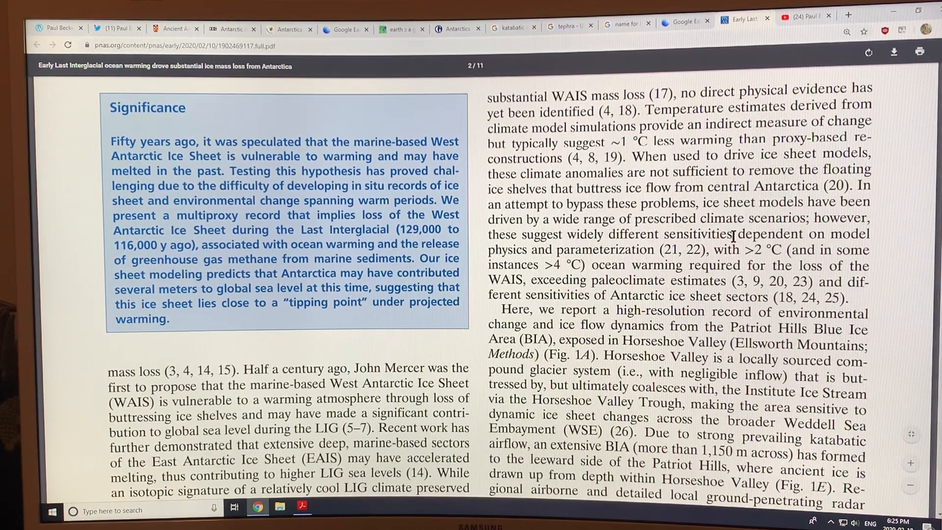
drag(724, 249, 814, 249)
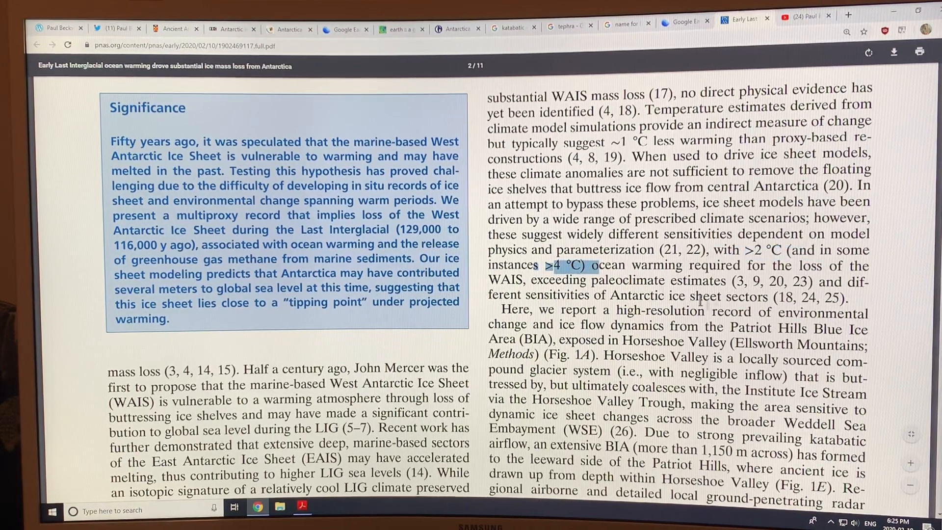
scroll(down, 3)
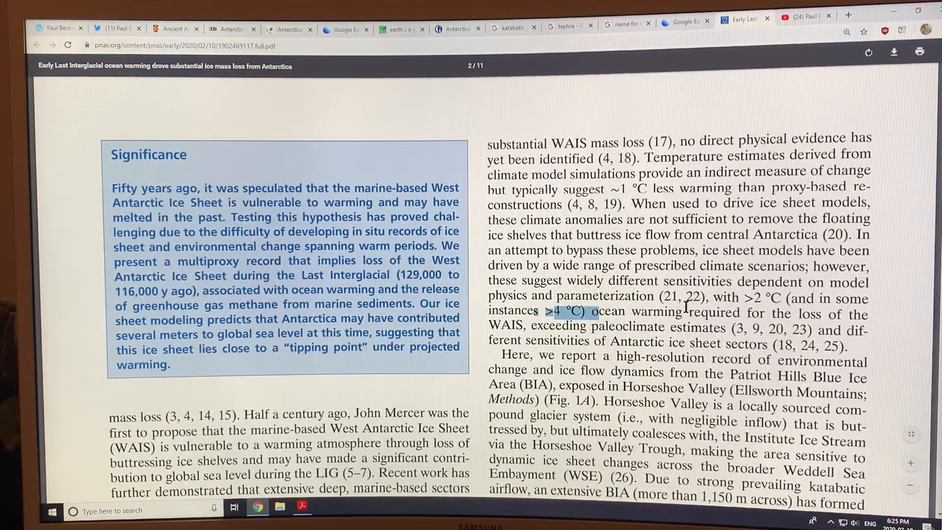
scroll(down, 3)
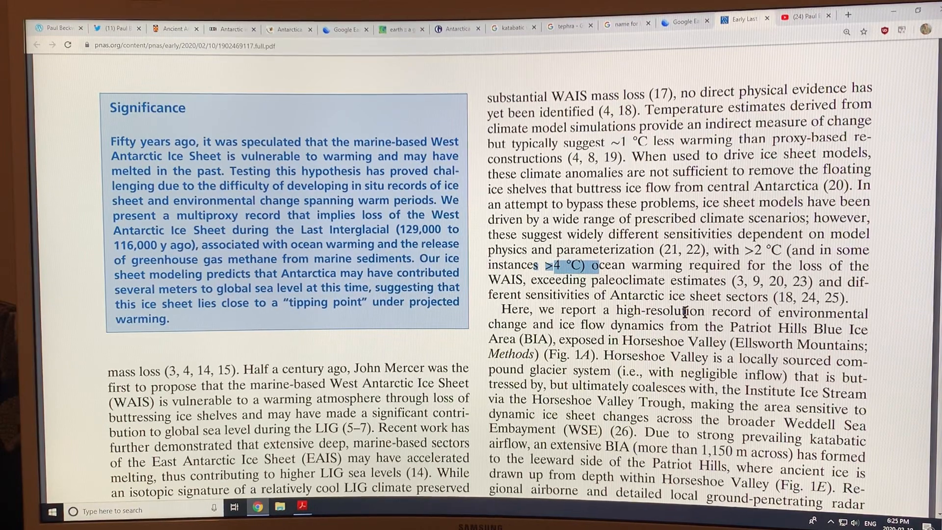
scroll(down, 3)
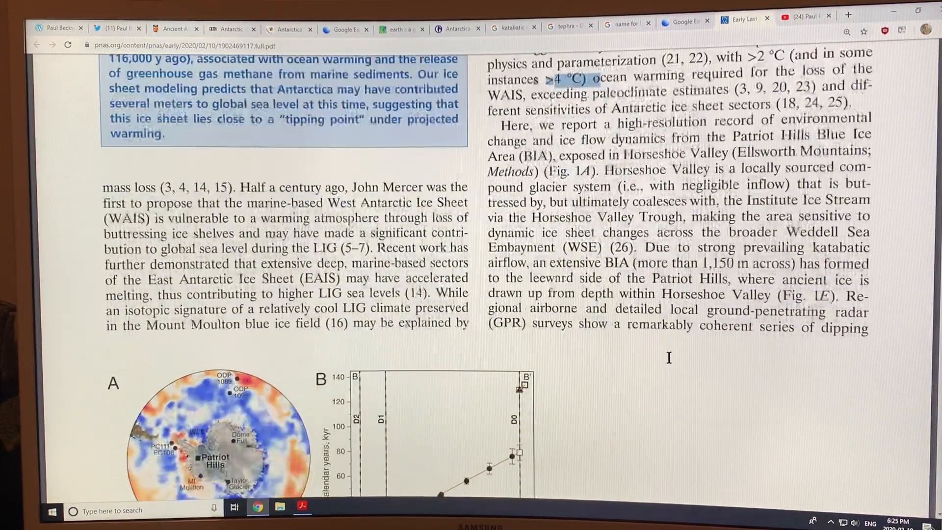
Scroll through Fig. 1's Antarctic map, age profile, panels C–D and caption
scroll(down, 3)
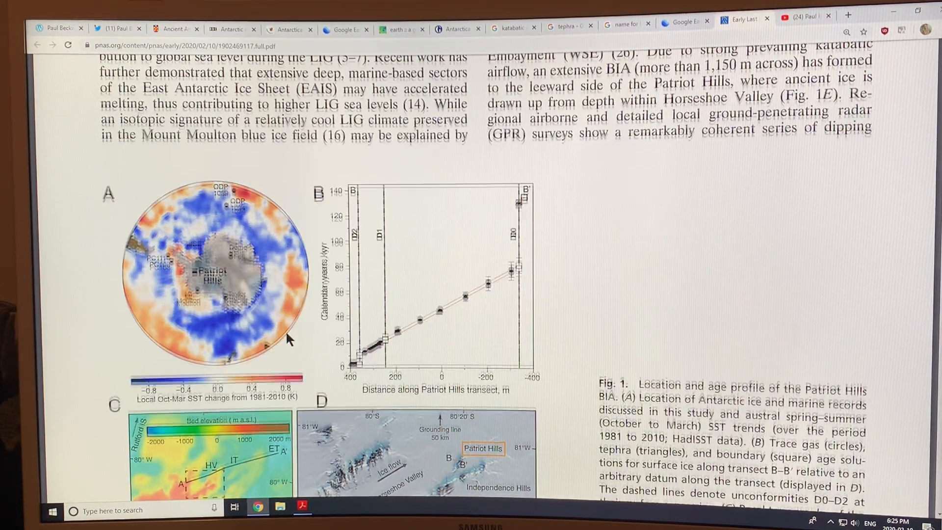
scroll(down, 3)
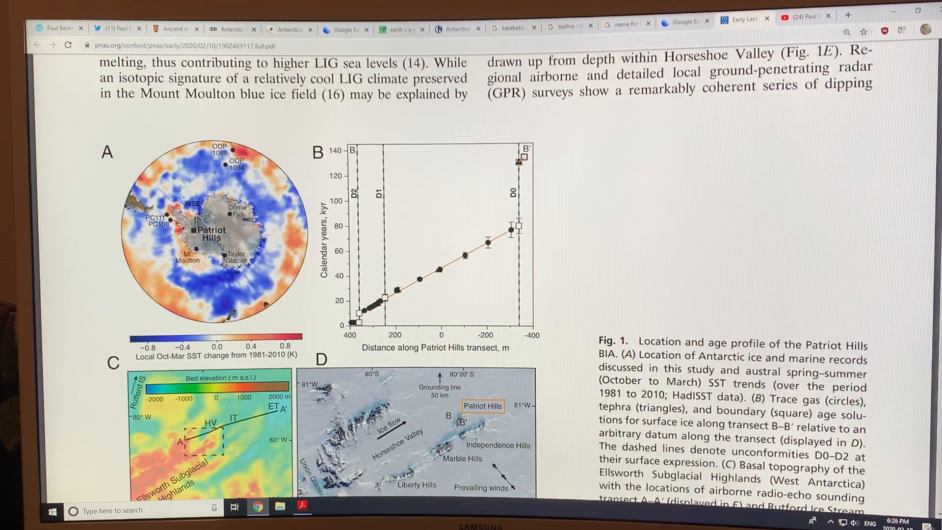
scroll(down, 3)
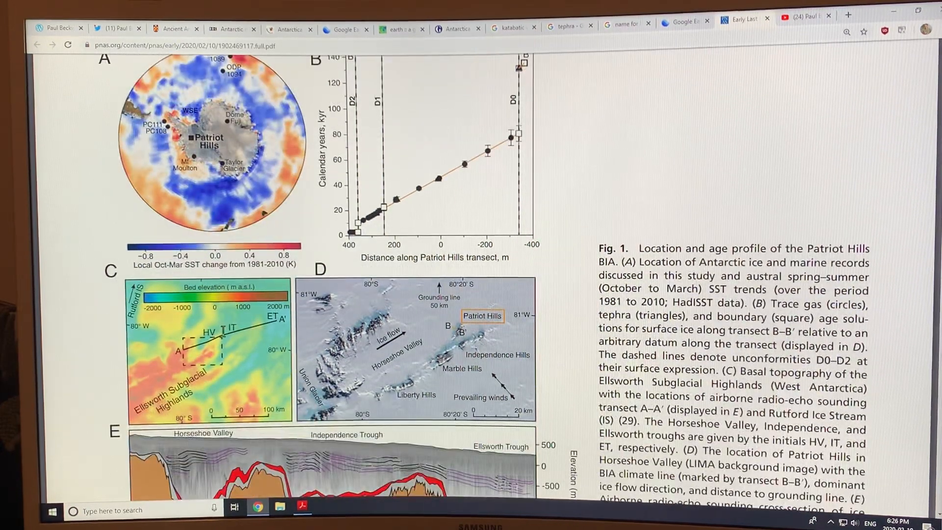
Scroll past Fig. 1's radar cross-section onto page 3's Patriot Hills Record section
scroll(down, 3)
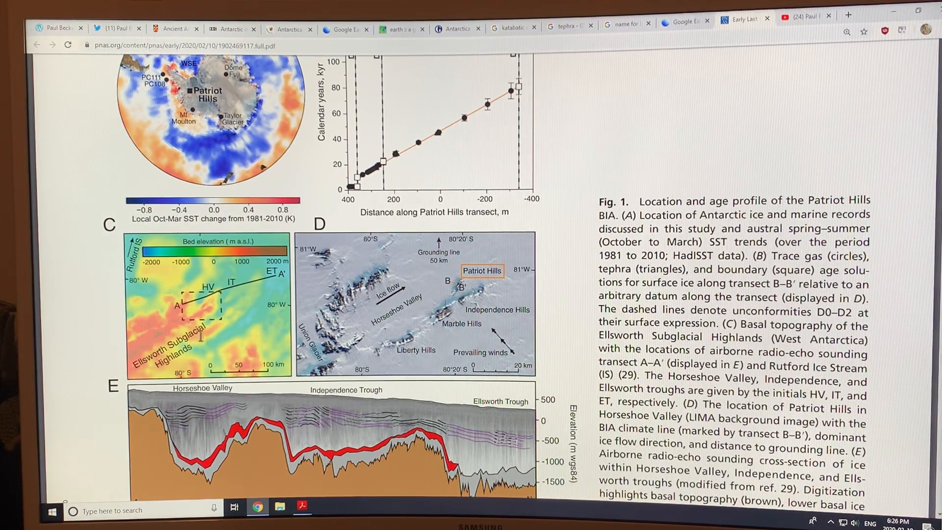
mouse_move(253, 318)
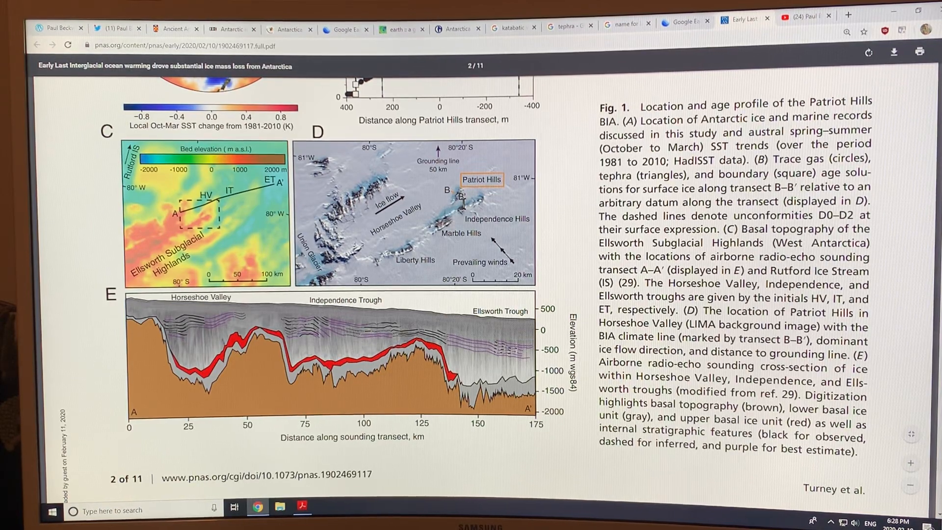
scroll(down, 3)
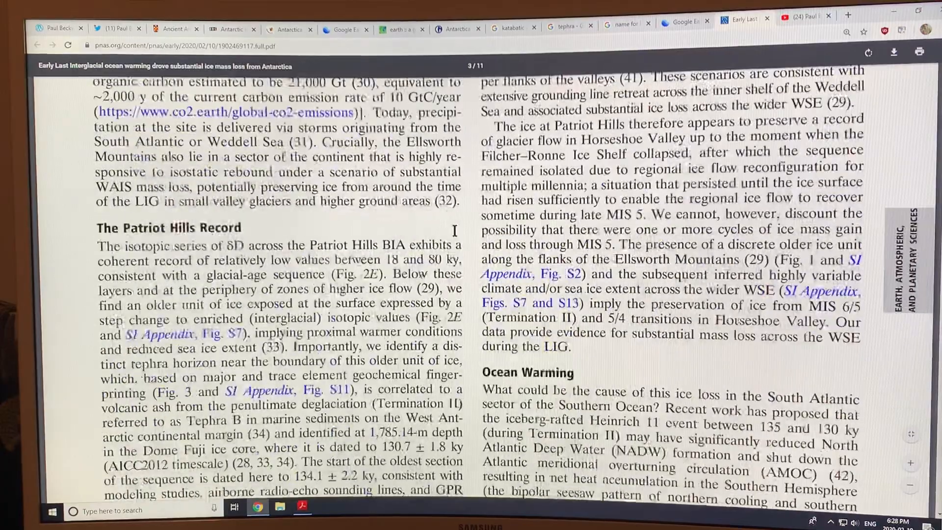
scroll(down, 3)
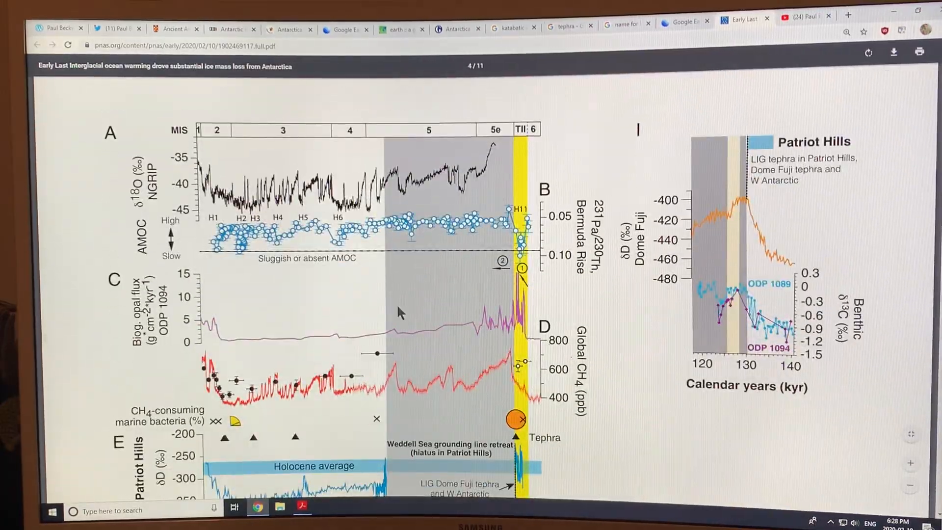
Scroll to Fig. 2's biogenic opal flux and global methane panels above the Patriot Hills record
scroll(down, 3)
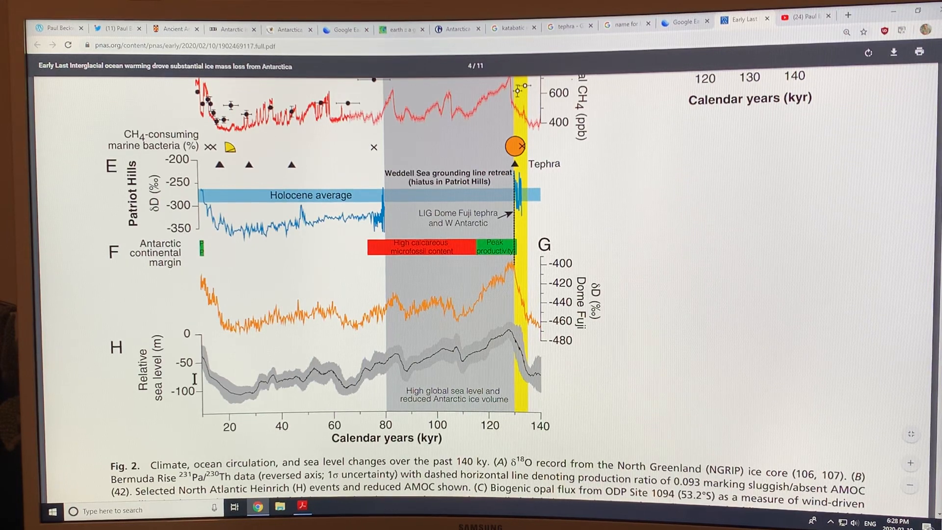
mouse_move(513, 357)
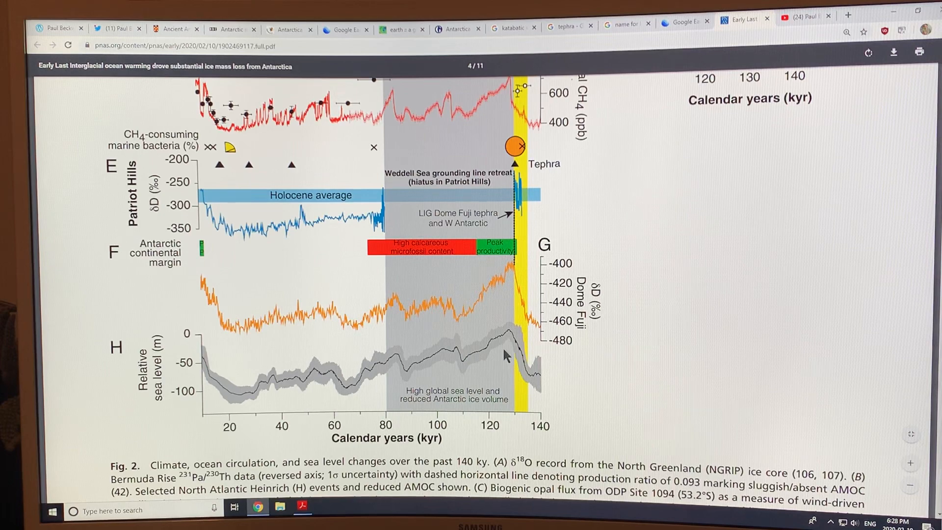
mouse_move(481, 353)
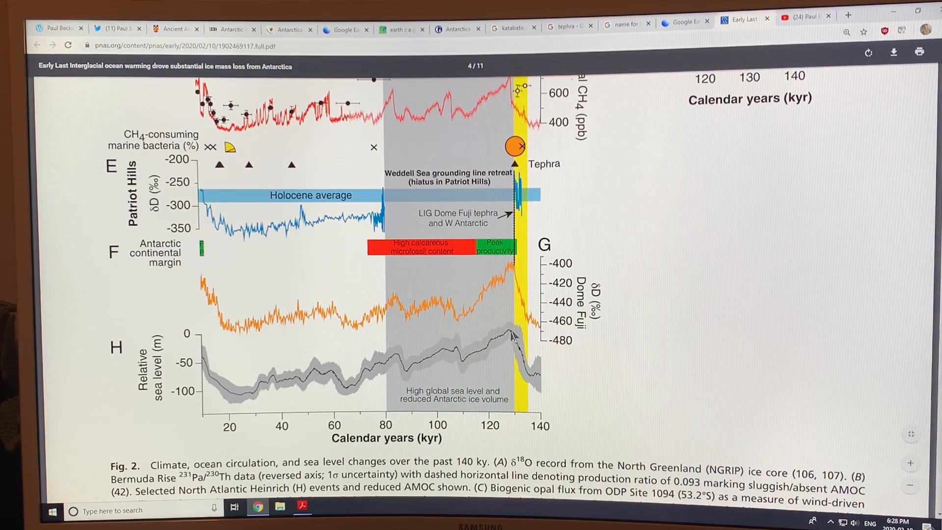
mouse_move(513, 342)
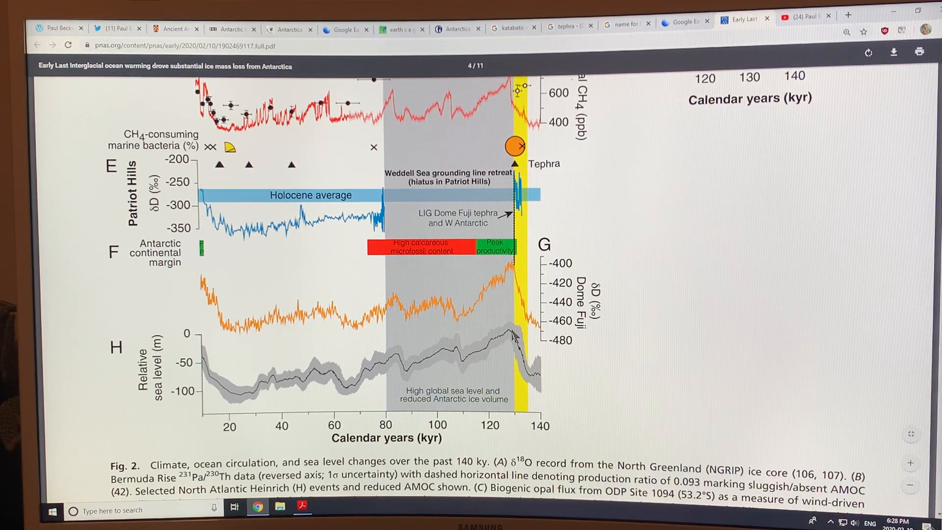
mouse_move(504, 342)
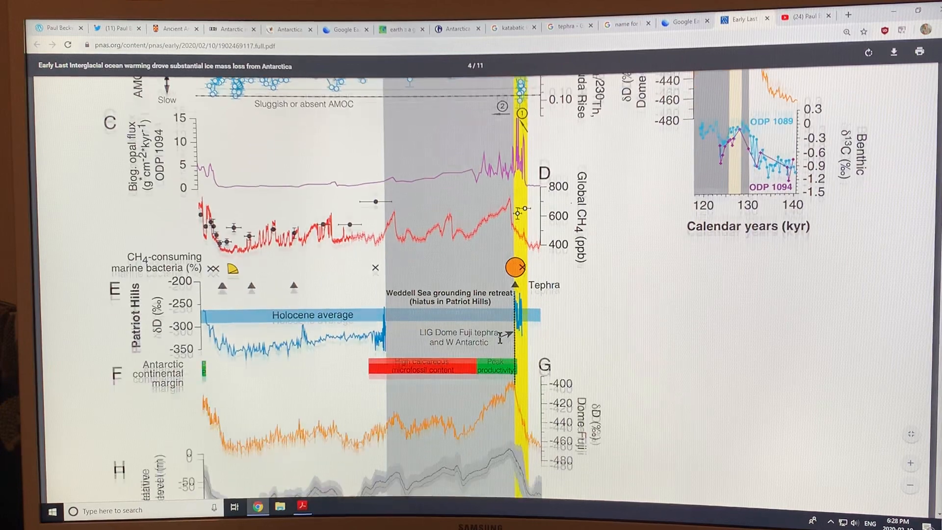
Scroll past Fig. 2's panels to page 5's text on Methyloversatilis microbes and ice sheet modelling
scroll(down, 3)
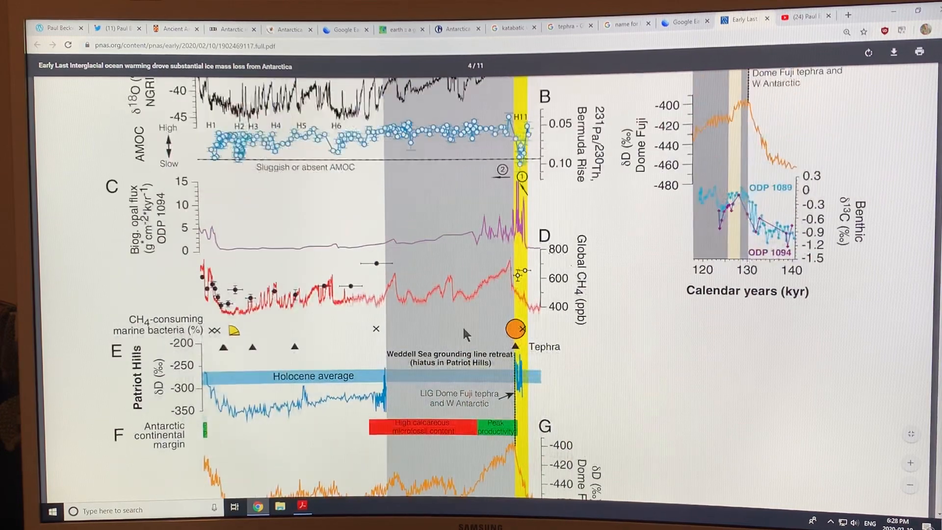
scroll(down, 3)
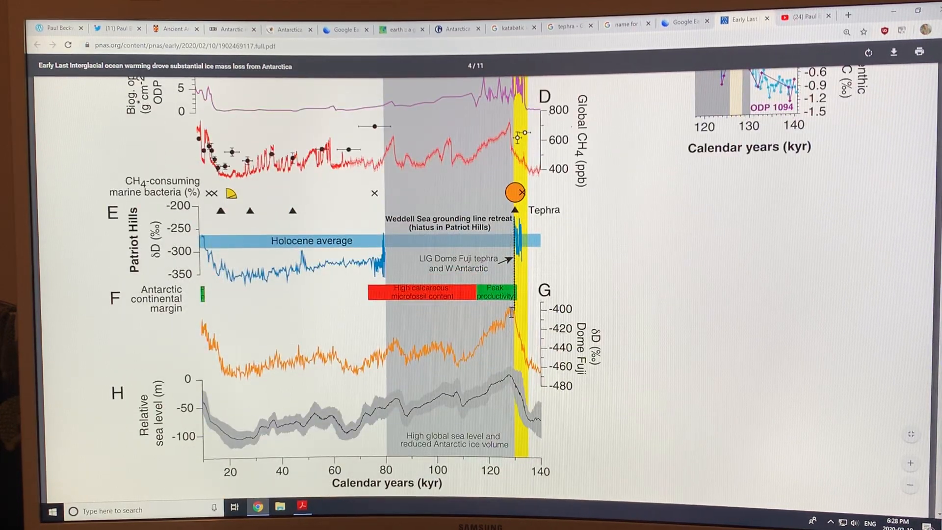
scroll(down, 3)
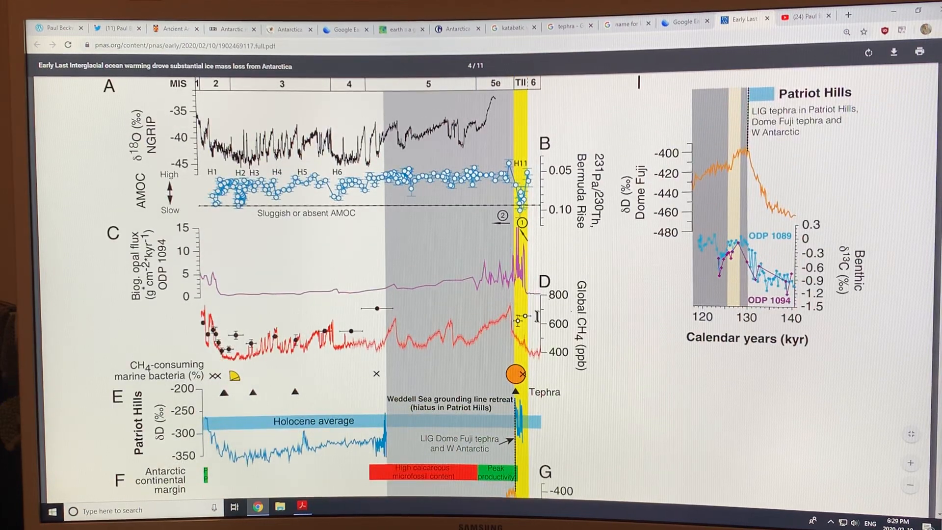
scroll(down, 3)
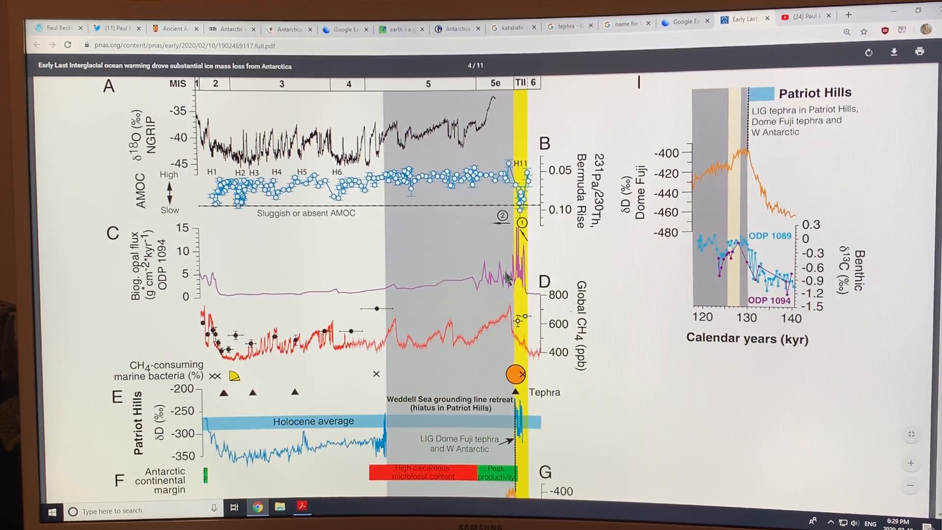
scroll(down, 3)
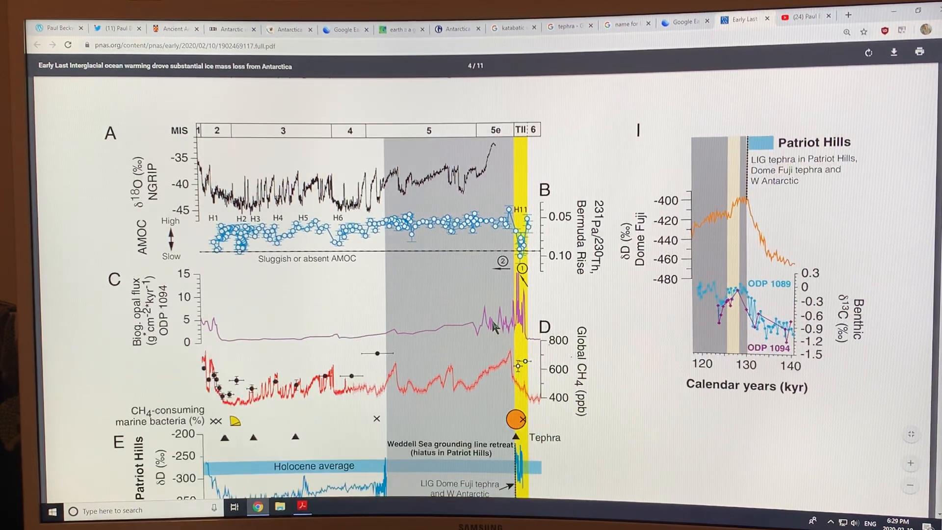
scroll(down, 3)
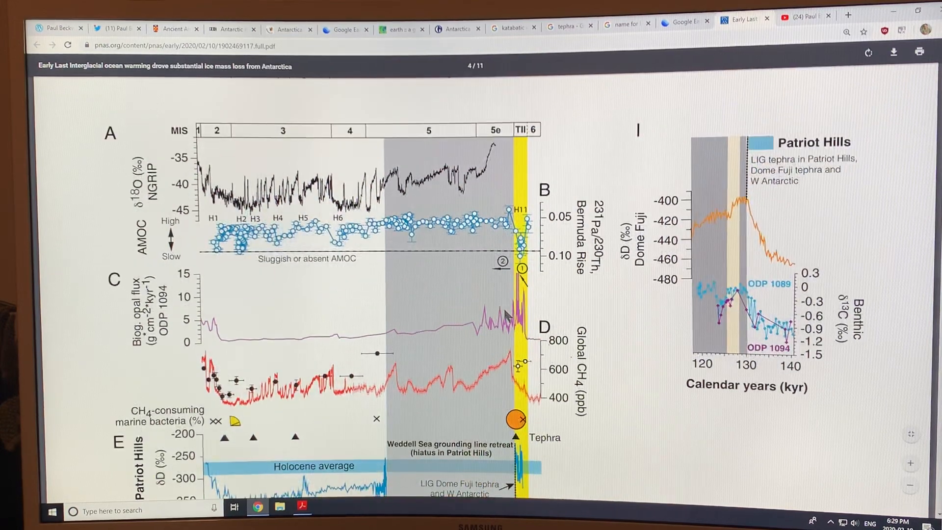
mouse_move(501, 282)
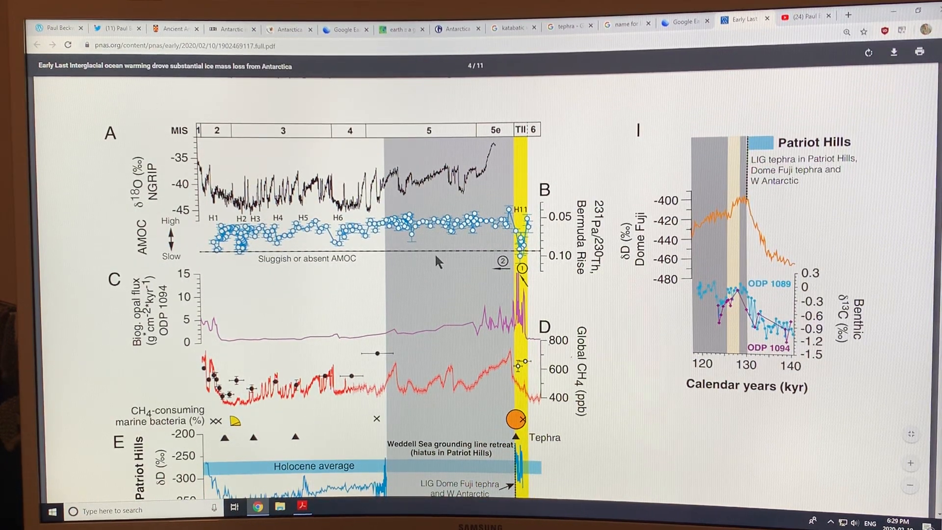
mouse_move(274, 245)
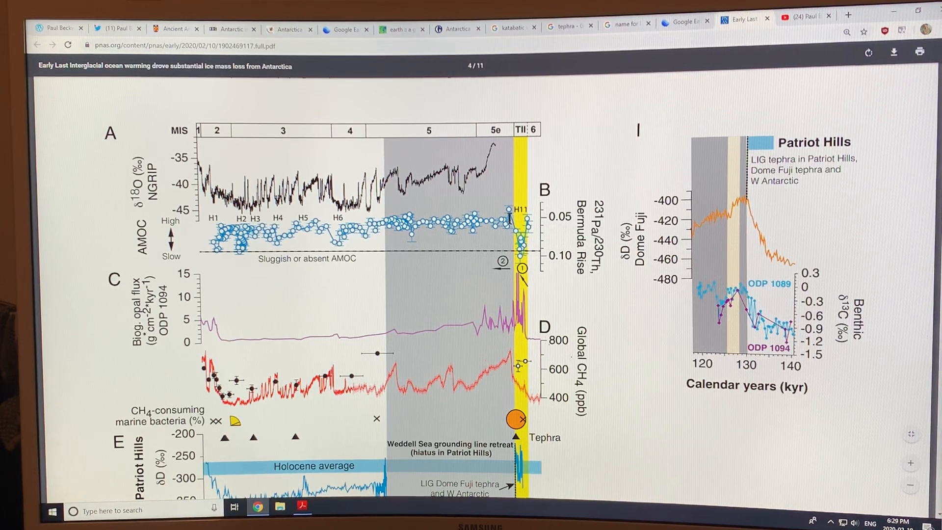
scroll(down, 3)
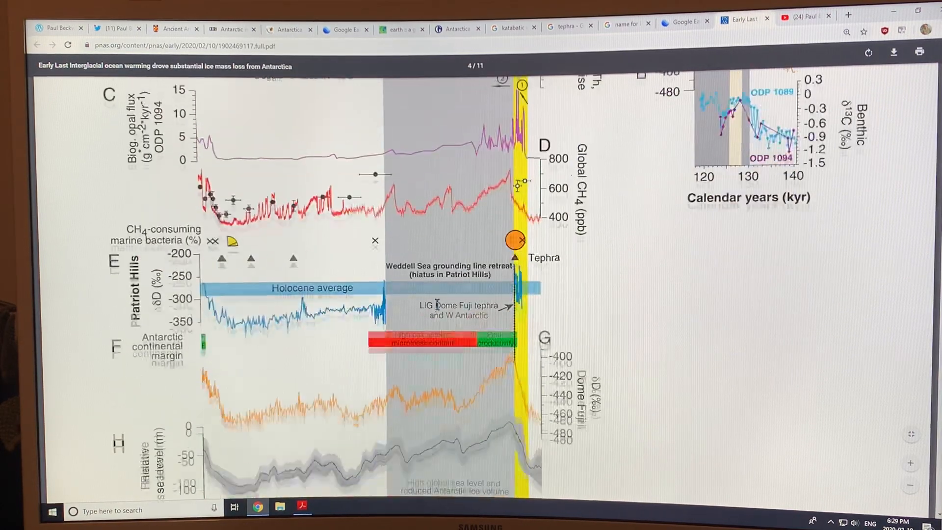
scroll(down, 3)
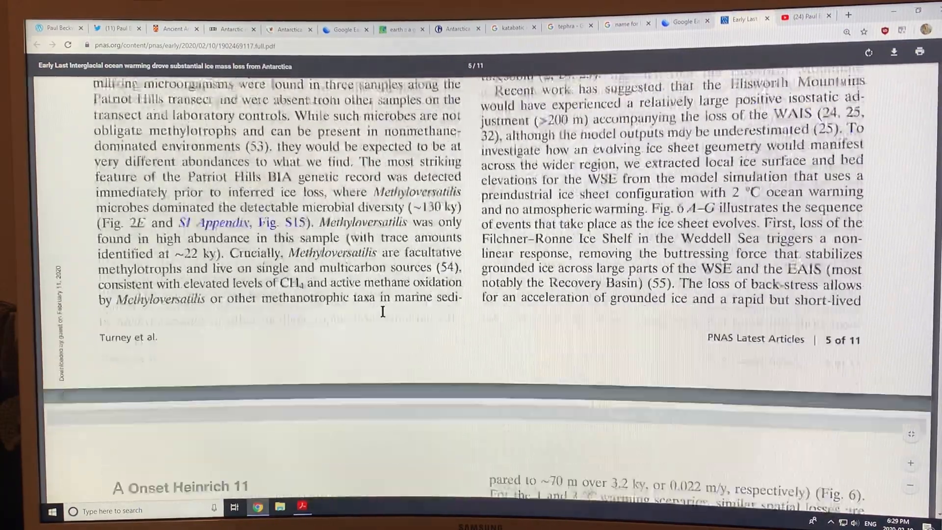
Scroll down to the Onset and Late Heinrich 11 ocean circulation diagrams with their text
scroll(down, 3)
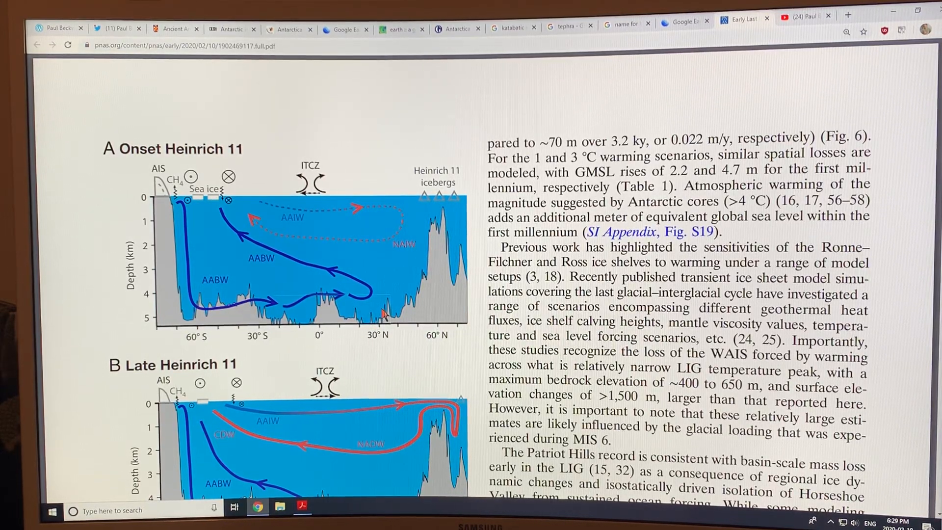
mouse_move(382, 309)
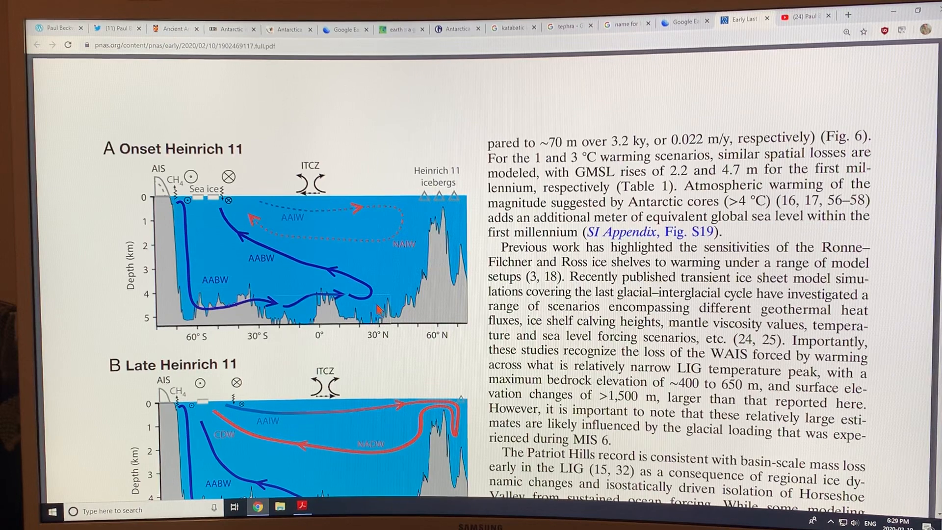
mouse_move(427, 246)
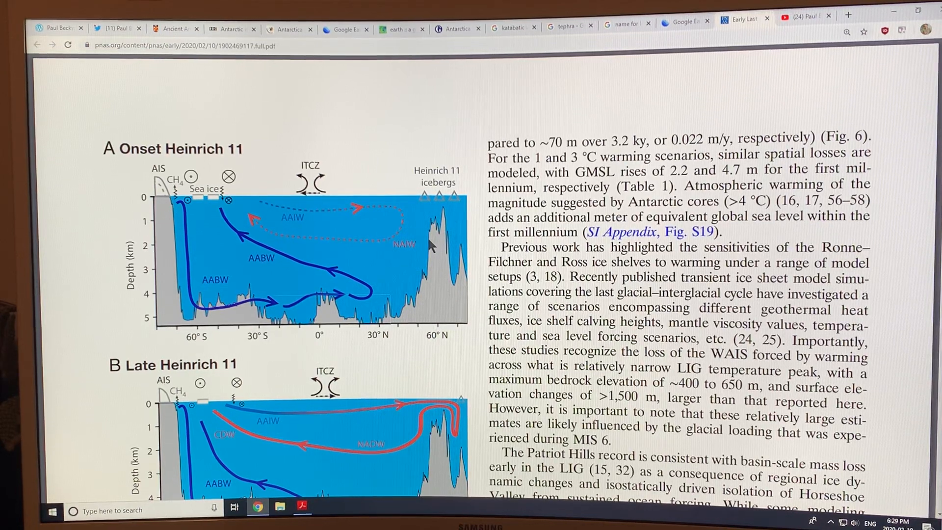
mouse_move(455, 212)
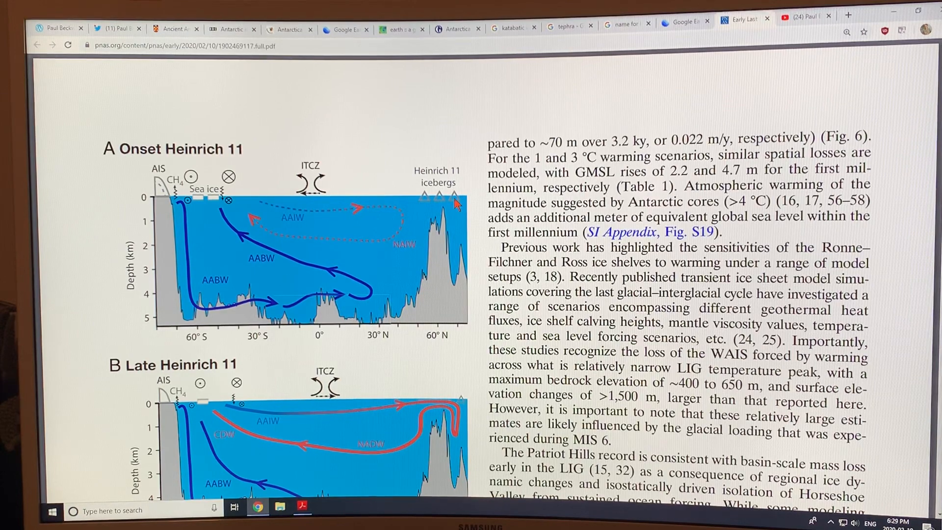
mouse_move(439, 204)
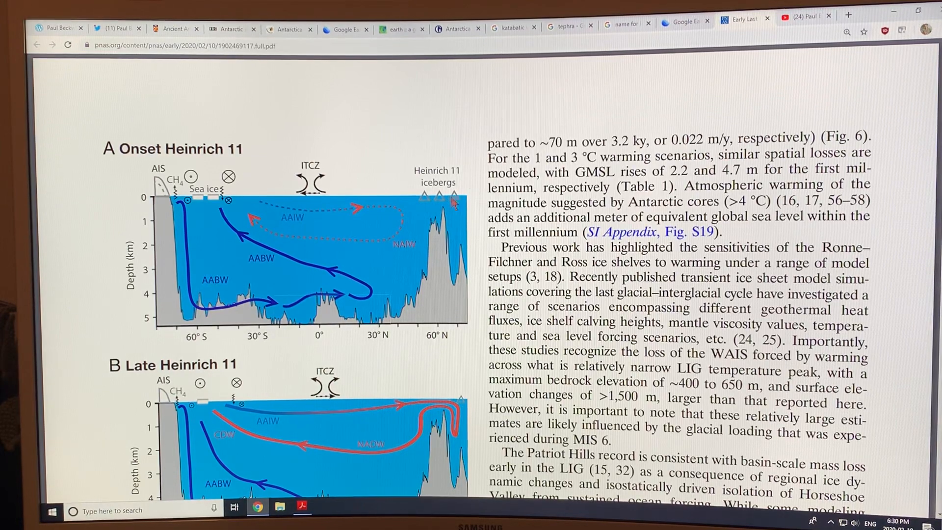
mouse_move(459, 204)
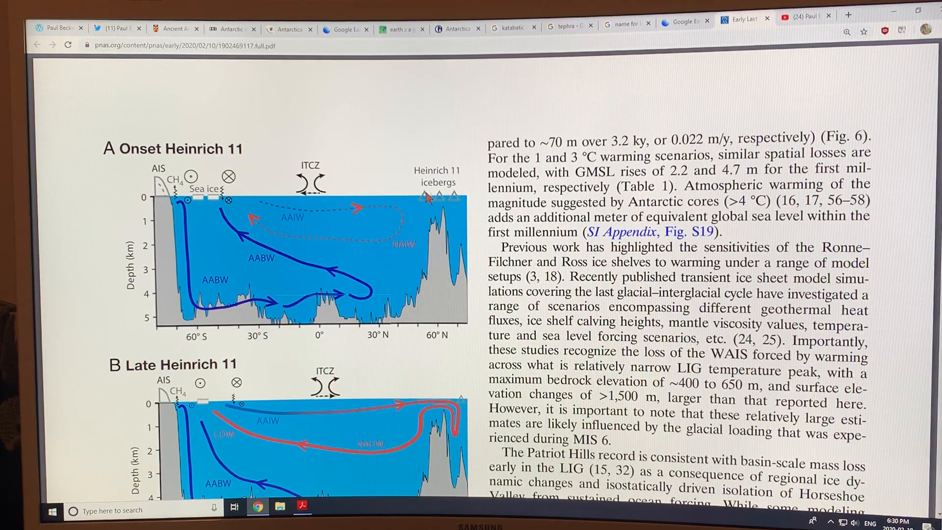
mouse_move(448, 192)
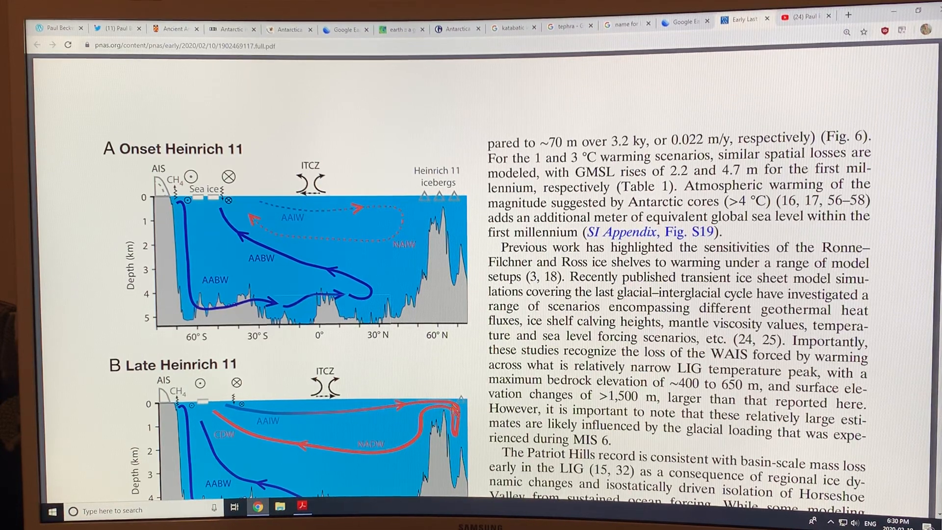
mouse_move(411, 405)
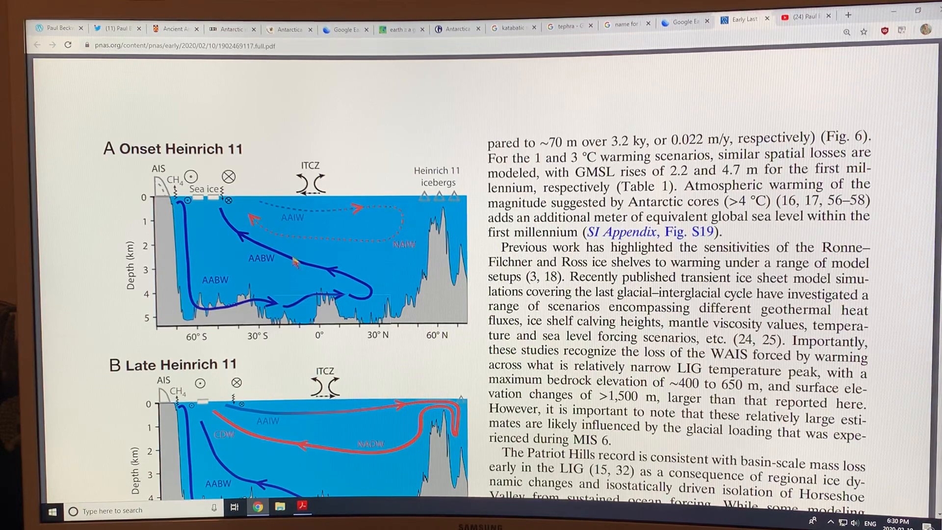
mouse_move(408, 226)
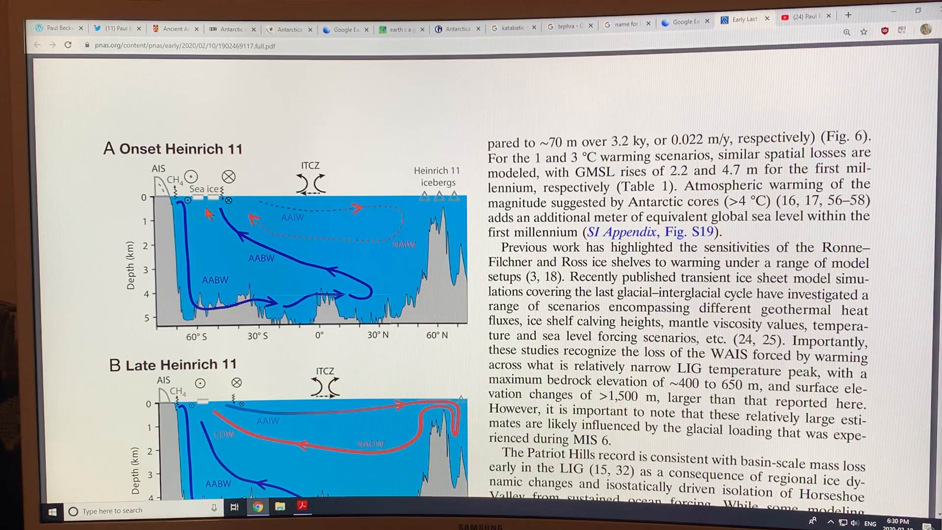
scroll(down, 3)
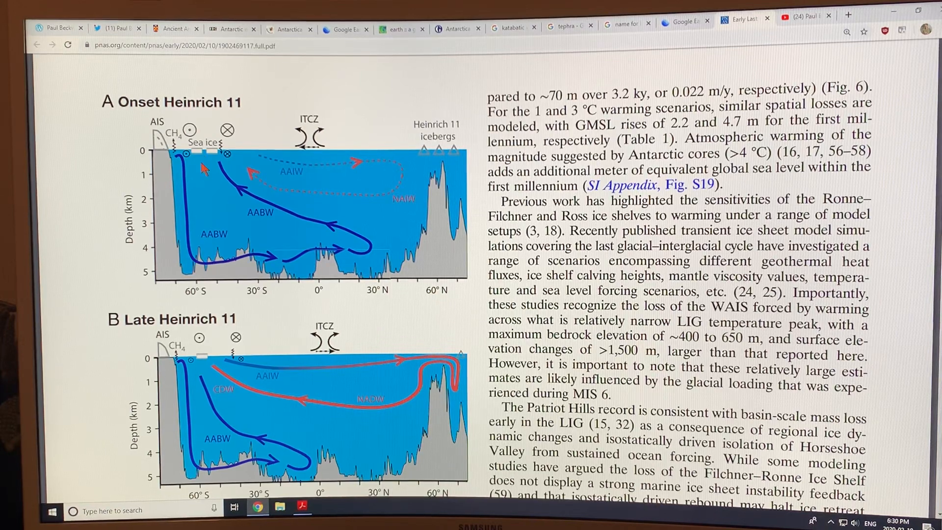
mouse_move(196, 358)
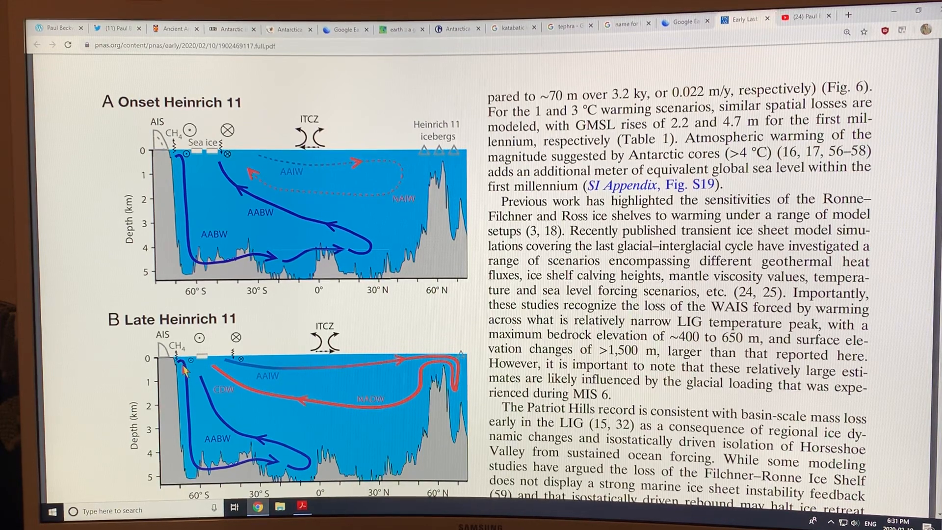
mouse_move(352, 342)
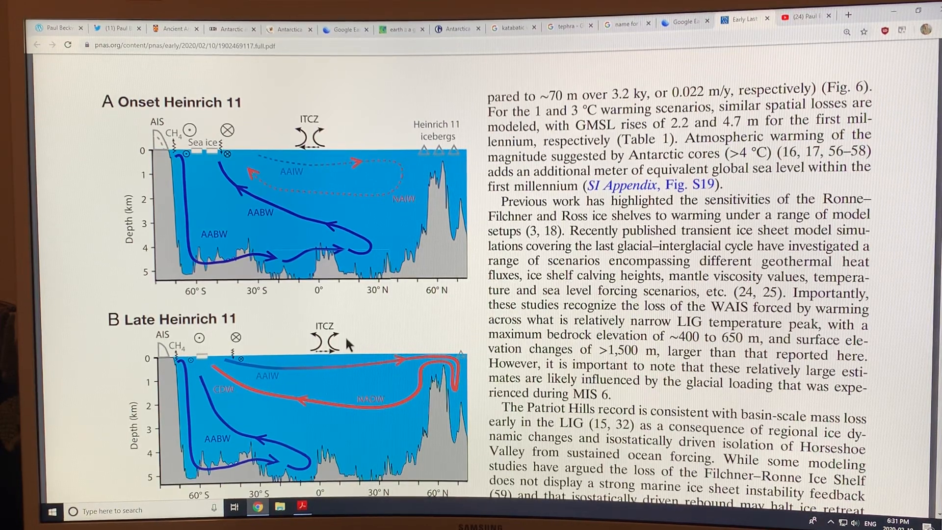
mouse_move(346, 318)
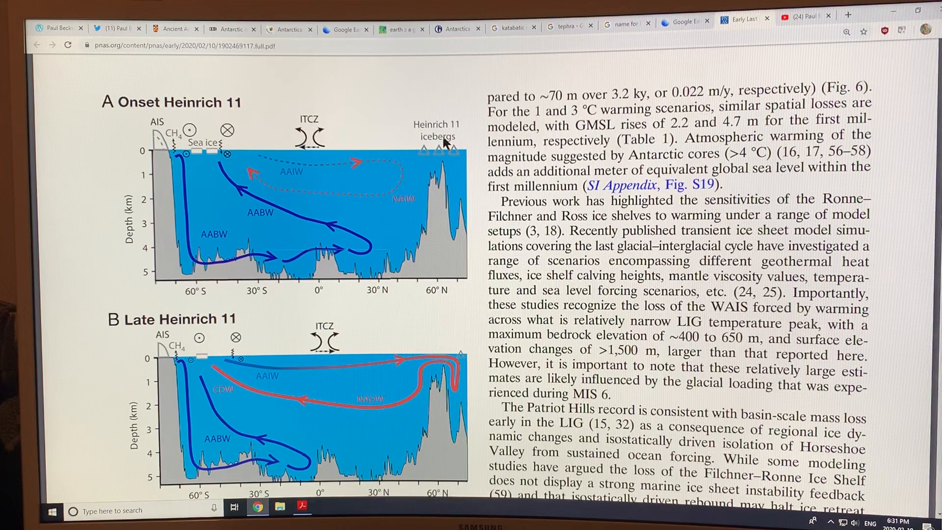
mouse_move(192, 153)
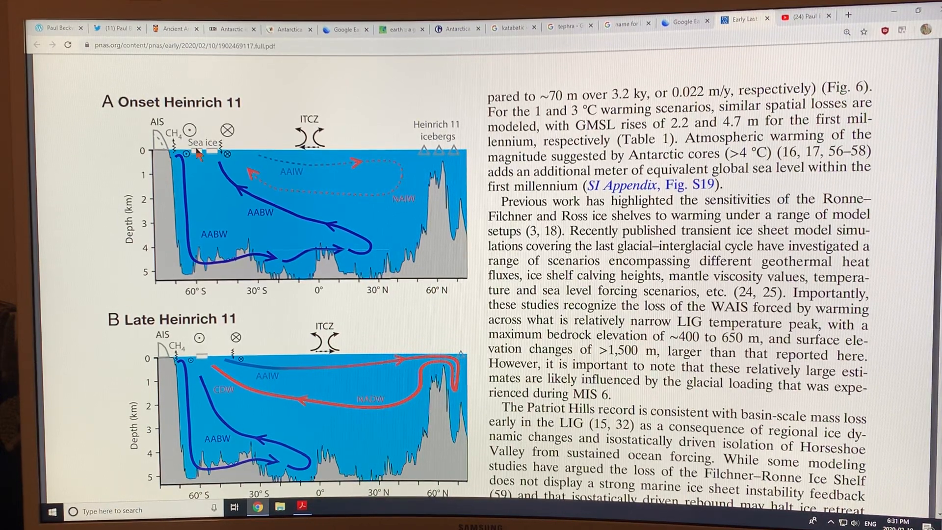
mouse_move(315, 152)
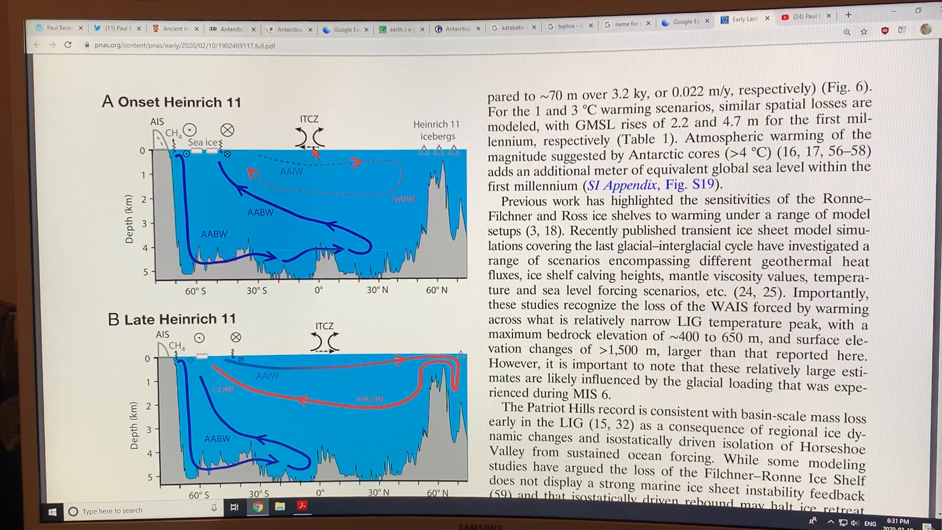
Scroll through Fig. 4's Late Heinrich 11 and Early Last Interglacial panels and its caption
scroll(down, 3)
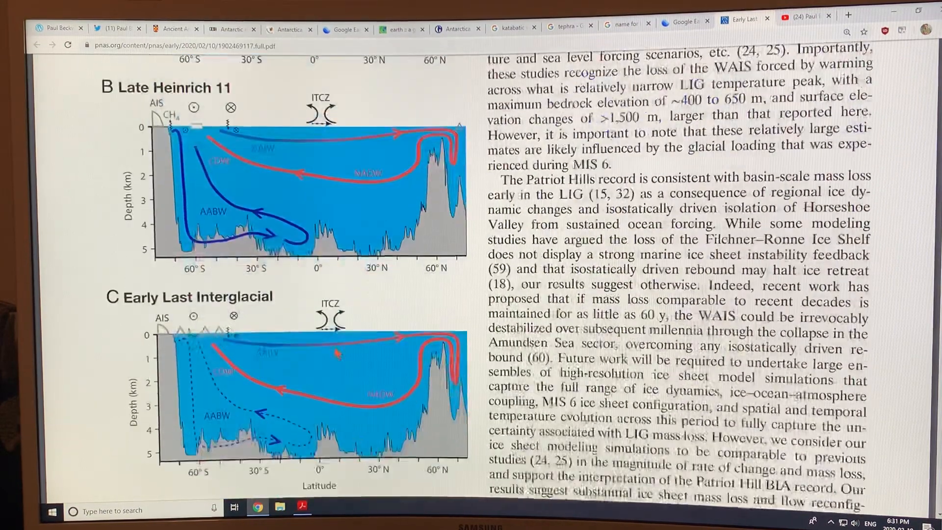
scroll(down, 3)
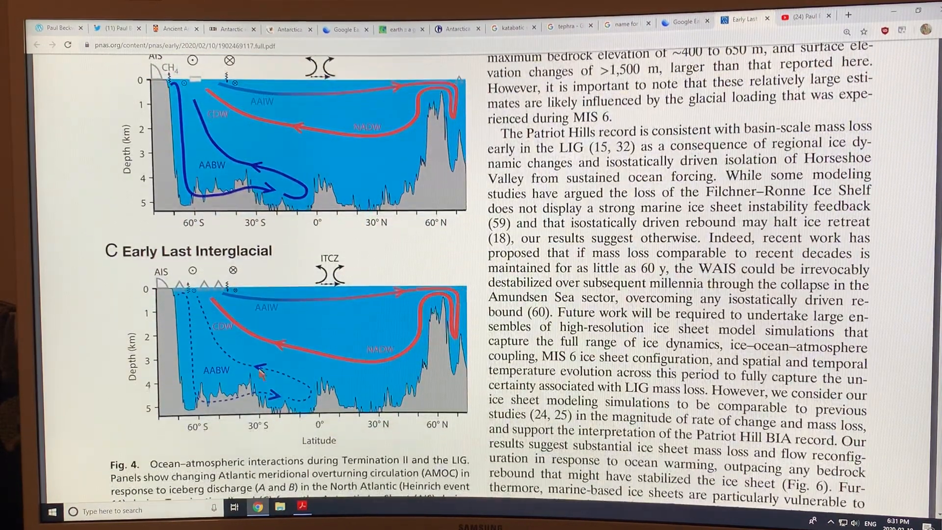
mouse_move(418, 283)
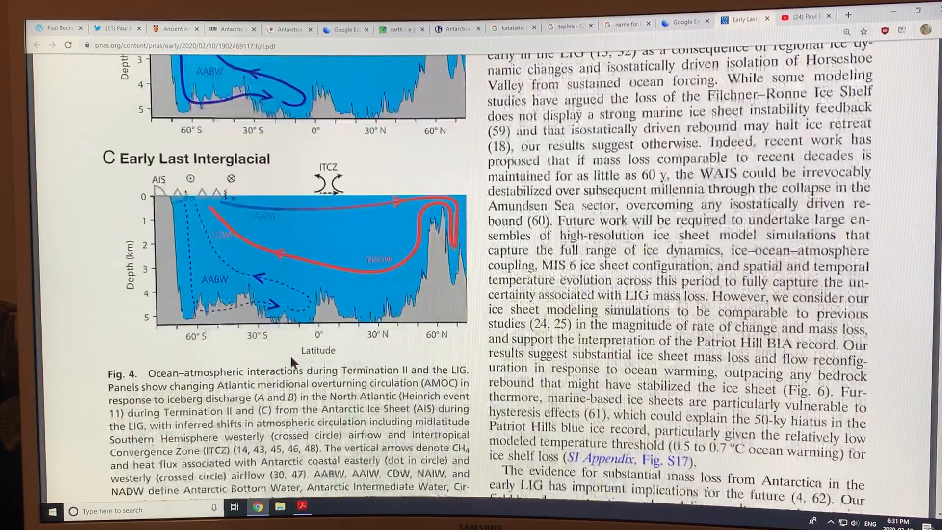
scroll(down, 3)
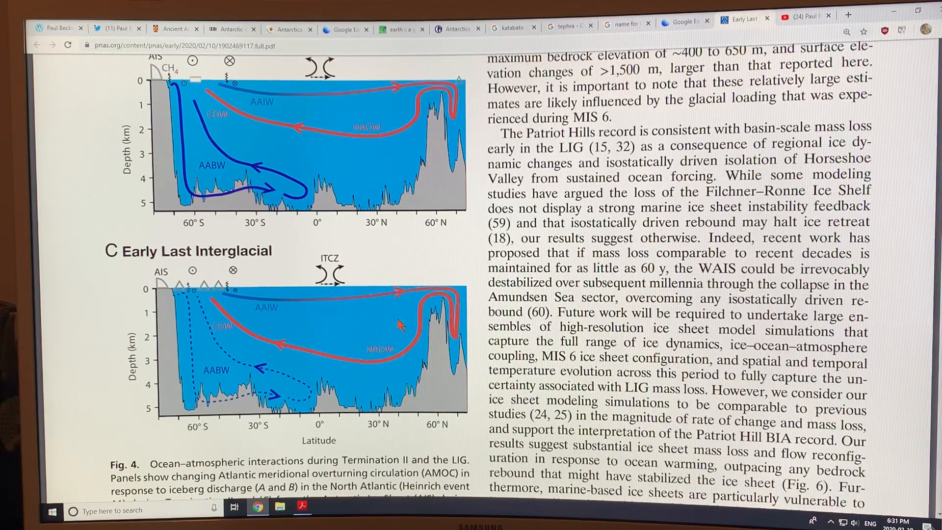
scroll(down, 3)
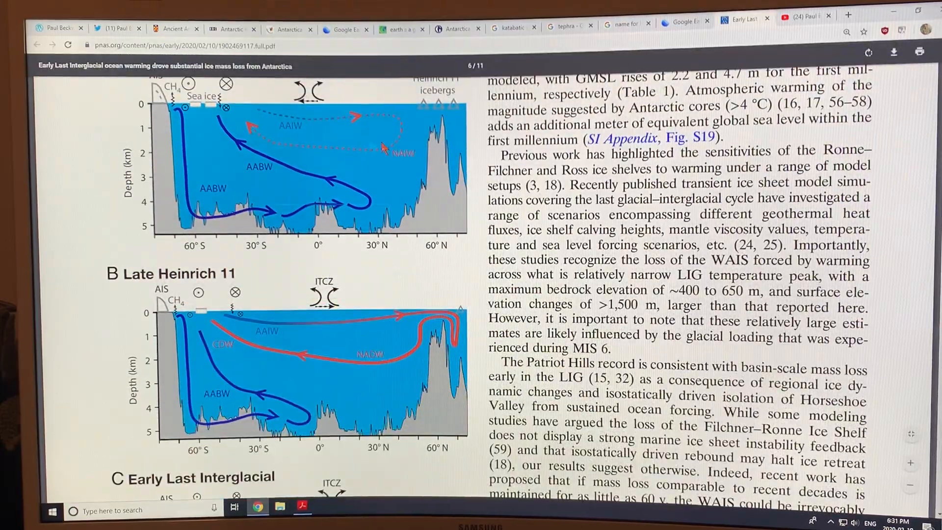
scroll(down, 3)
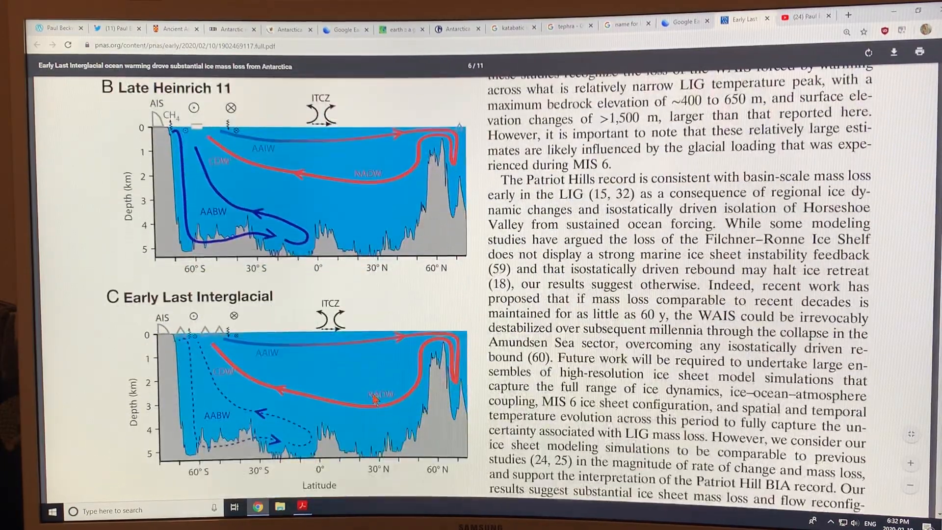
Scroll to page 7 to view Fig. 5 panels A–D, the 1–5 kyr maps and caption
scroll(down, 3)
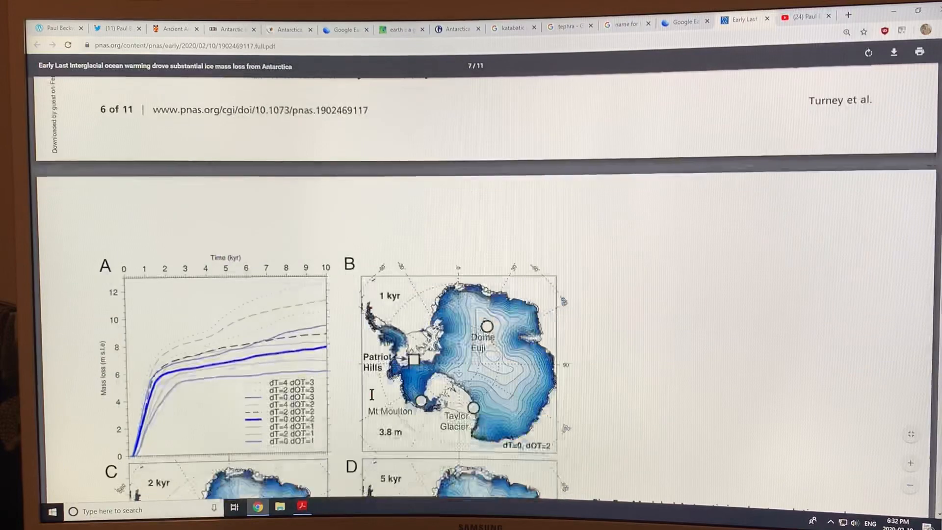
scroll(down, 3)
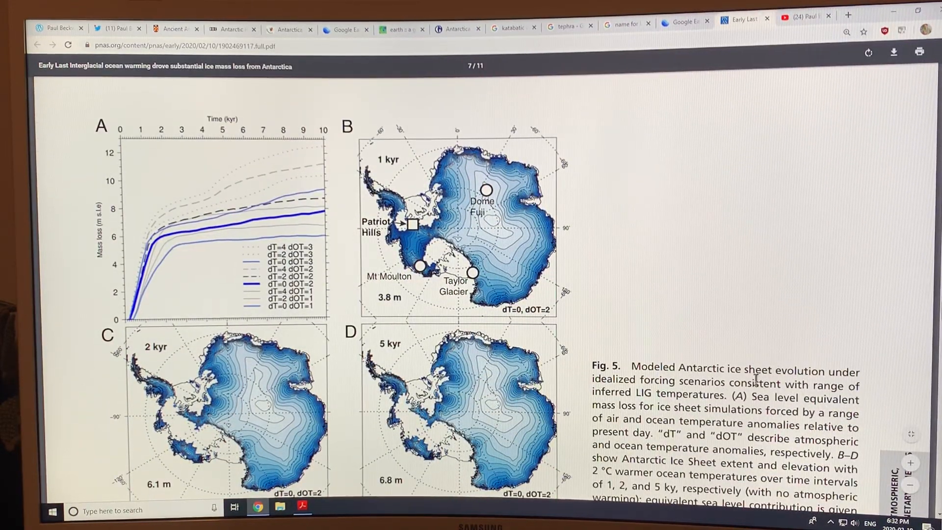
mouse_move(283, 322)
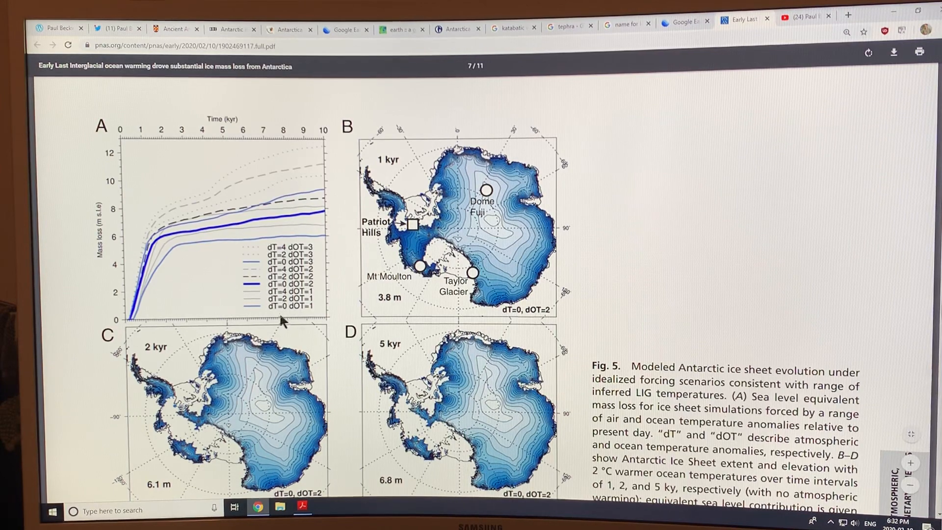
mouse_move(280, 265)
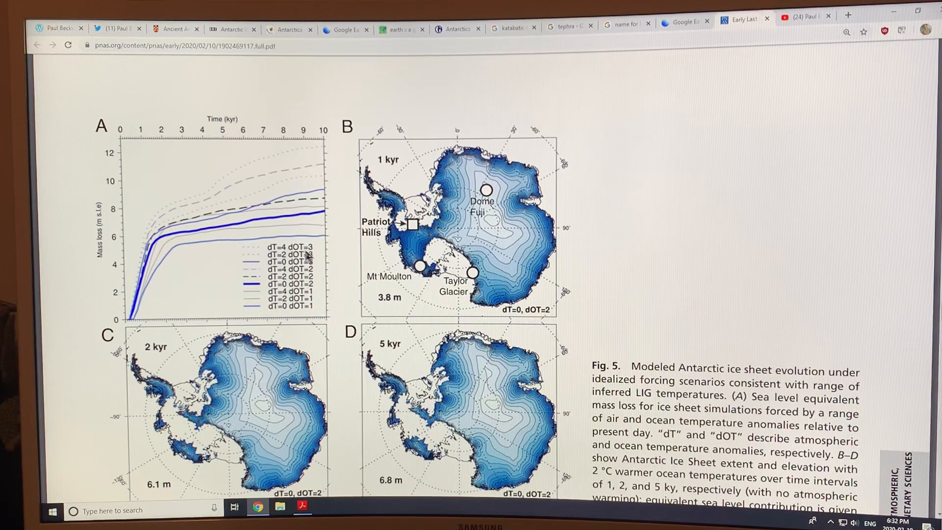
mouse_move(189, 216)
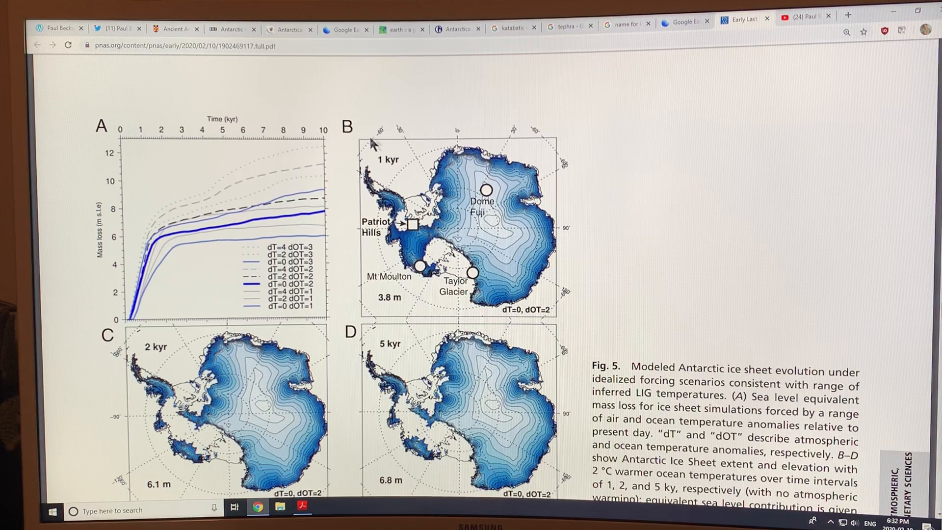
mouse_move(141, 149)
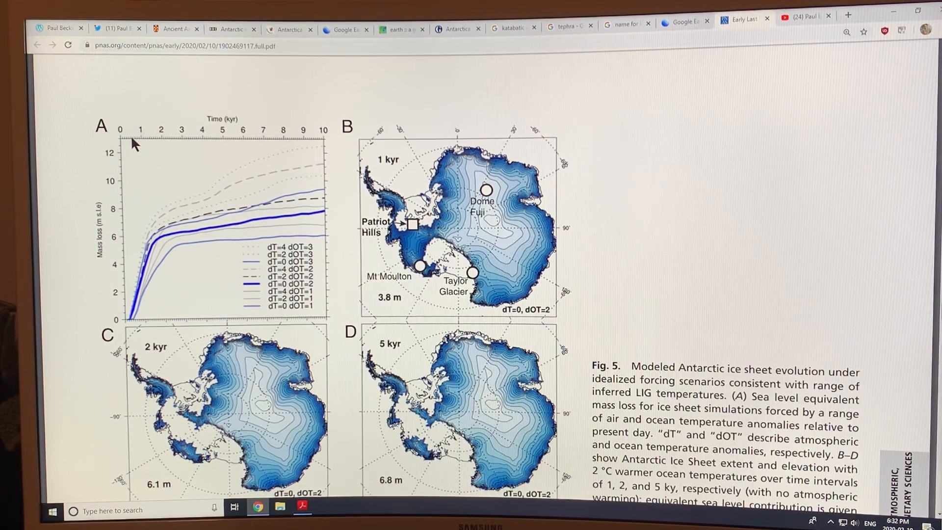
mouse_move(193, 140)
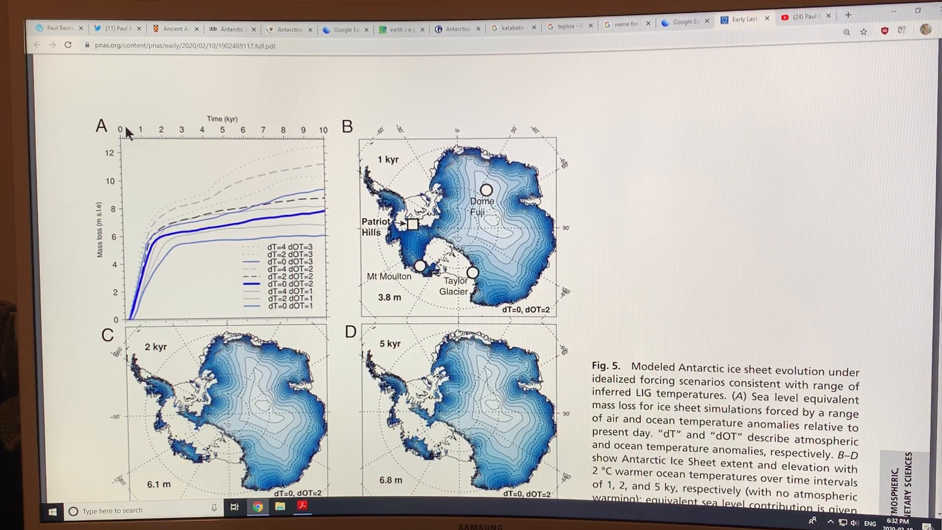
mouse_move(186, 253)
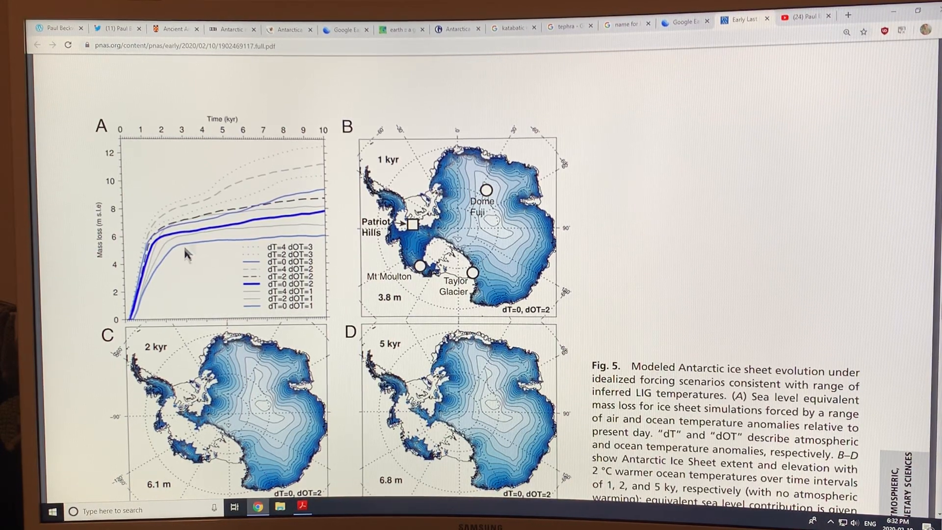
mouse_move(237, 212)
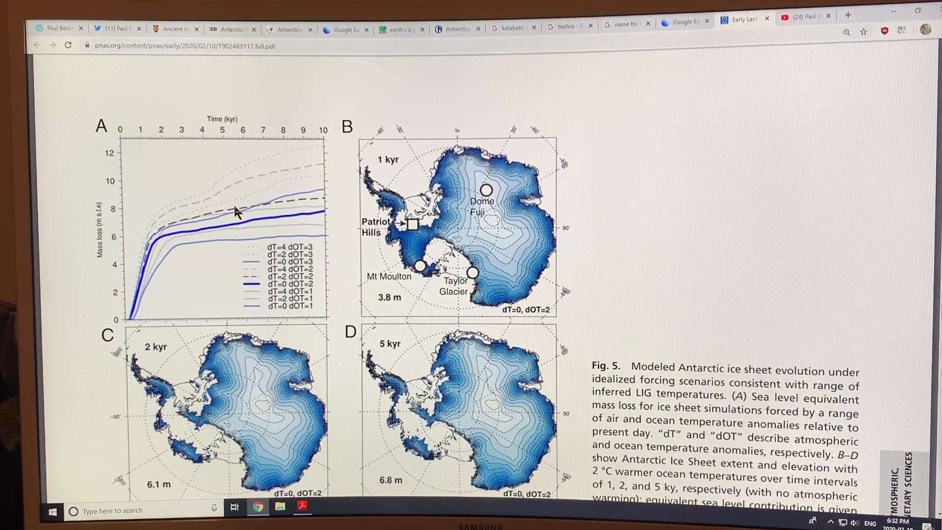
mouse_move(289, 143)
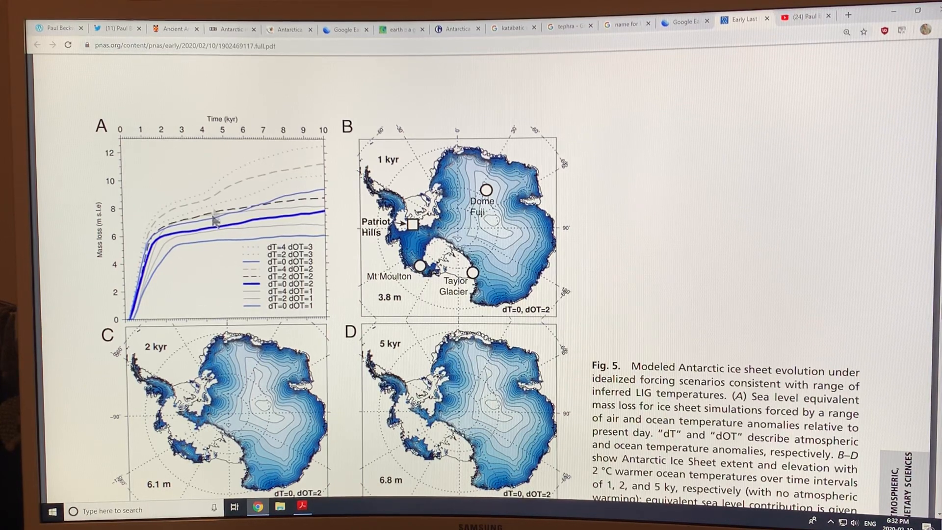
scroll(down, 3)
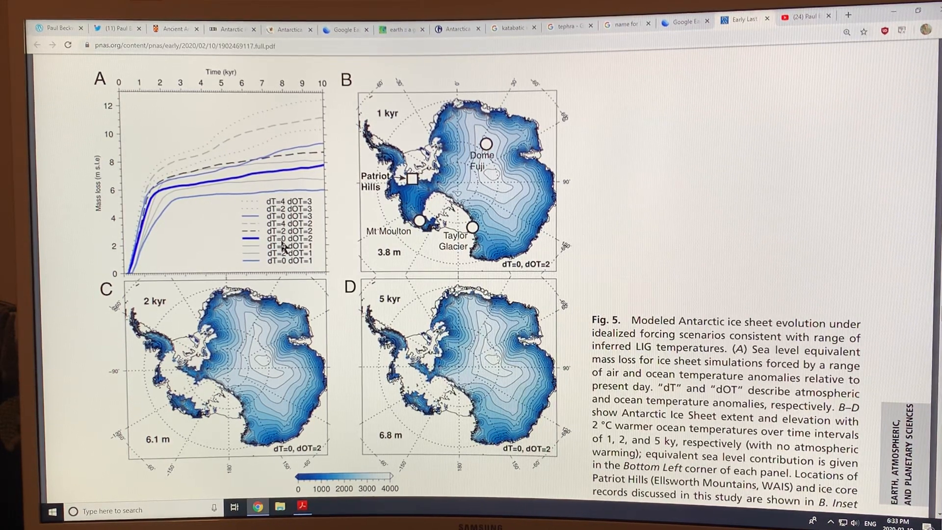
mouse_move(273, 248)
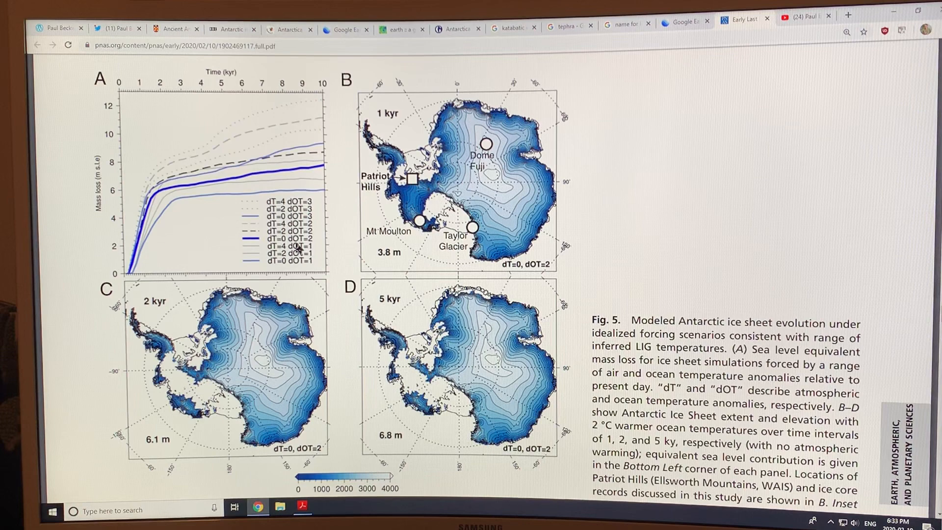
mouse_move(315, 245)
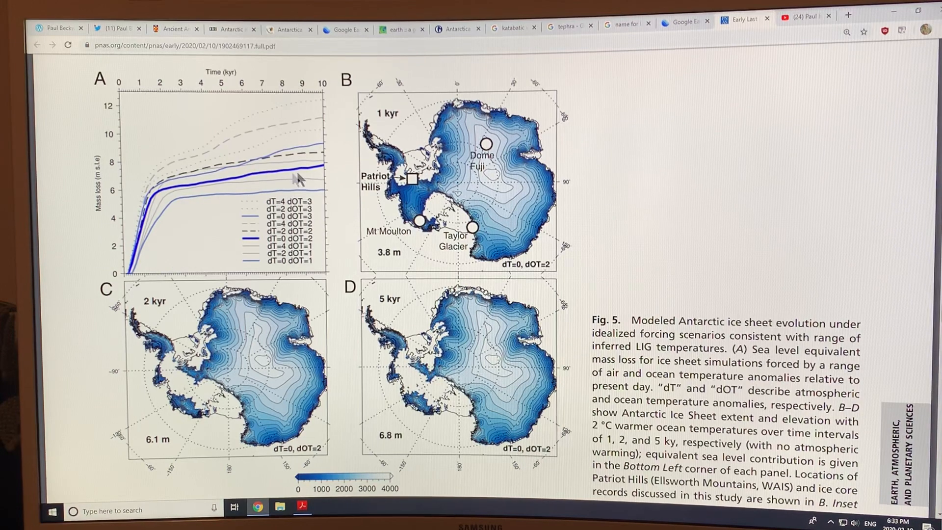
mouse_move(307, 173)
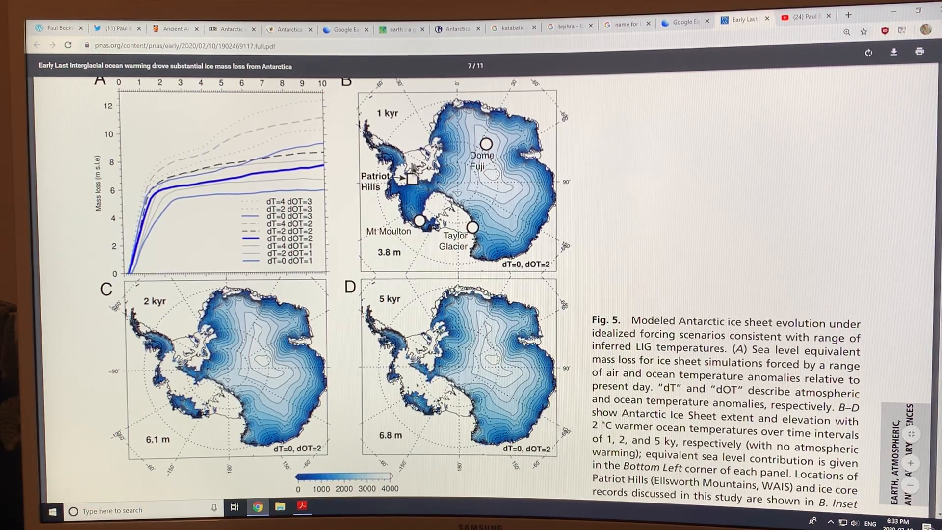
mouse_move(424, 207)
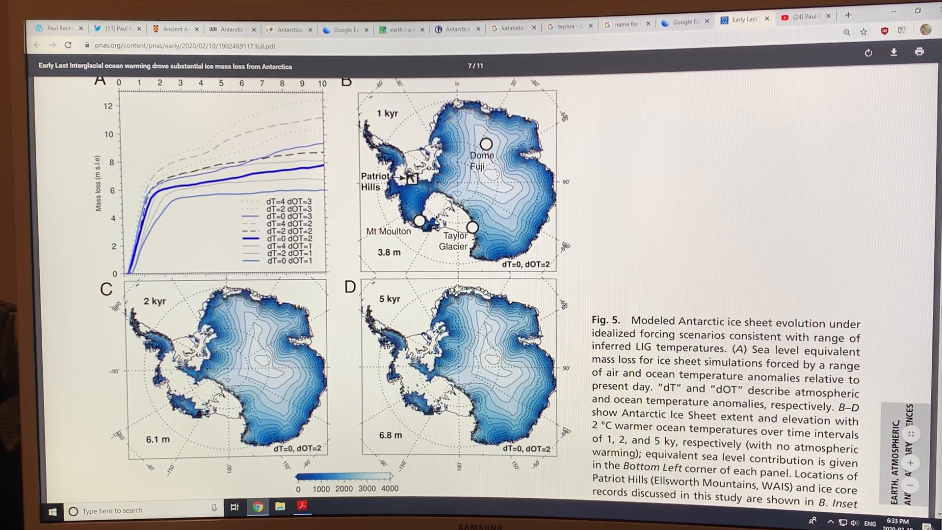
mouse_move(141, 135)
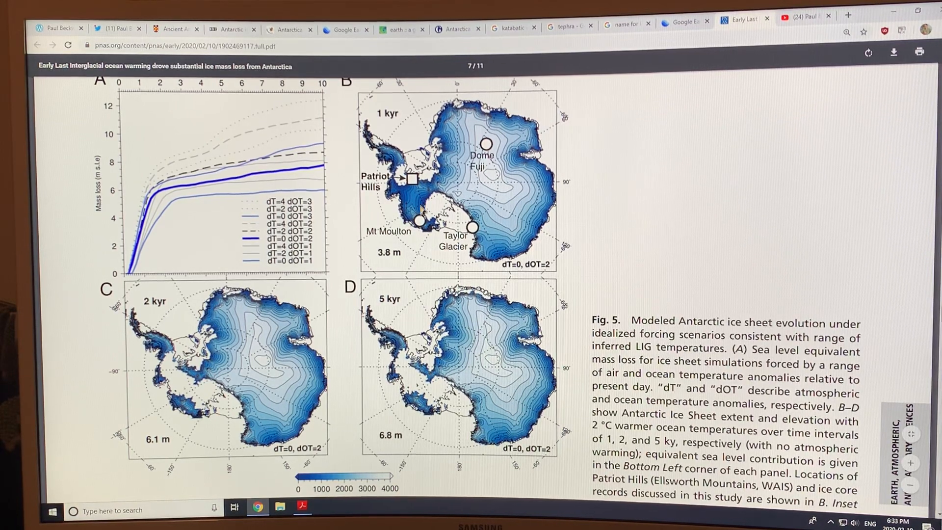
mouse_move(394, 260)
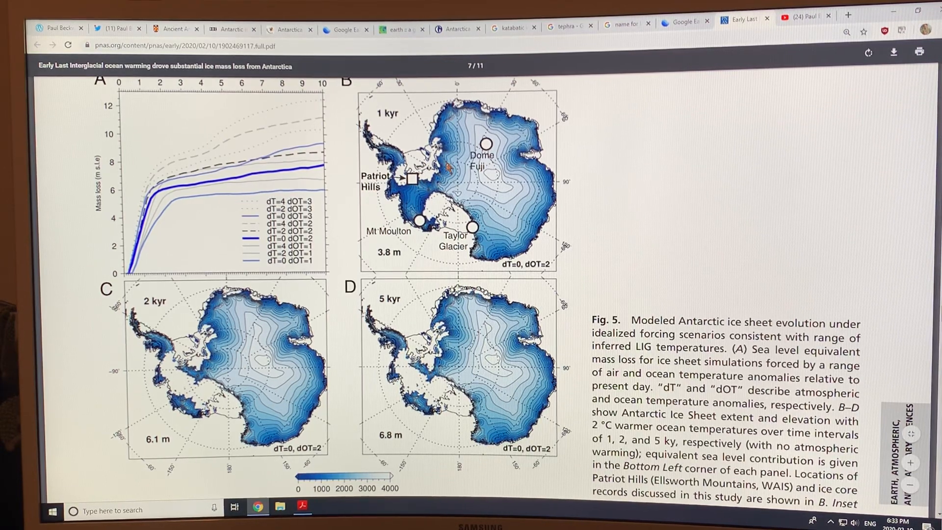
mouse_move(159, 315)
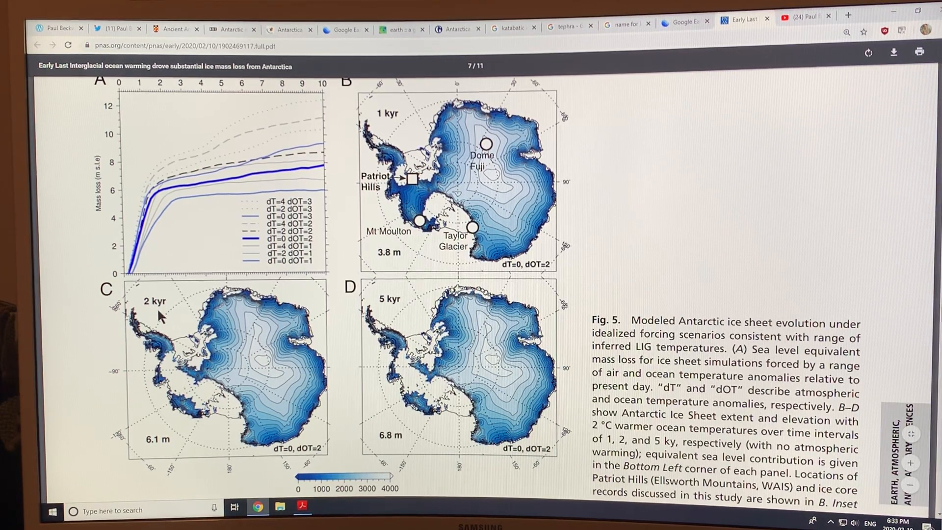
mouse_move(438, 210)
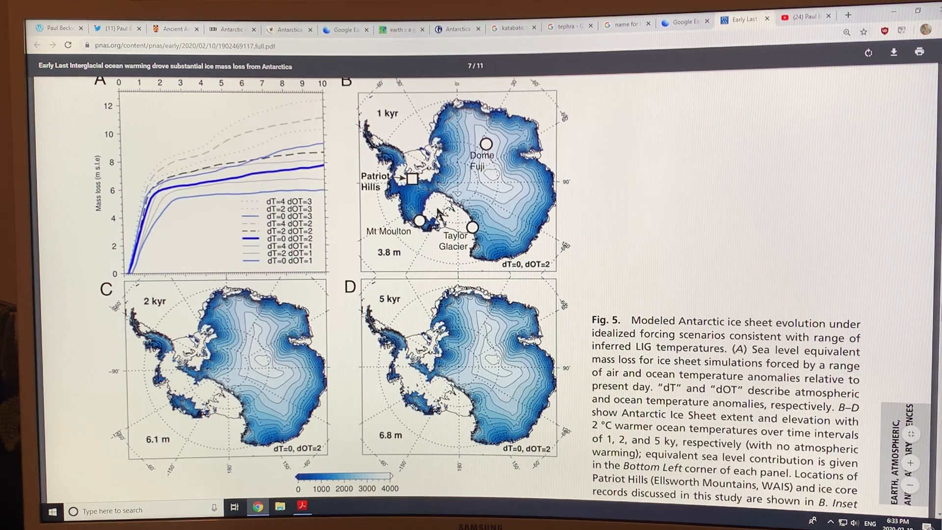
mouse_move(148, 150)
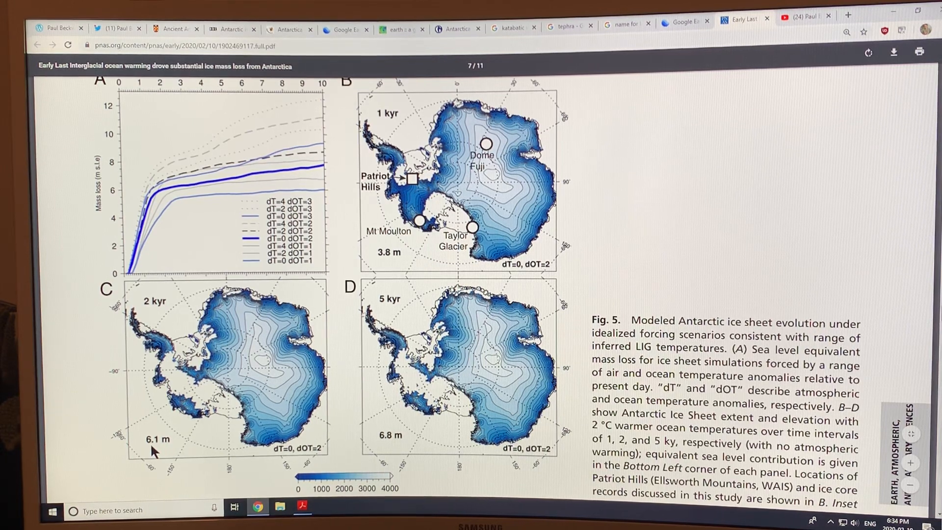
mouse_move(400, 313)
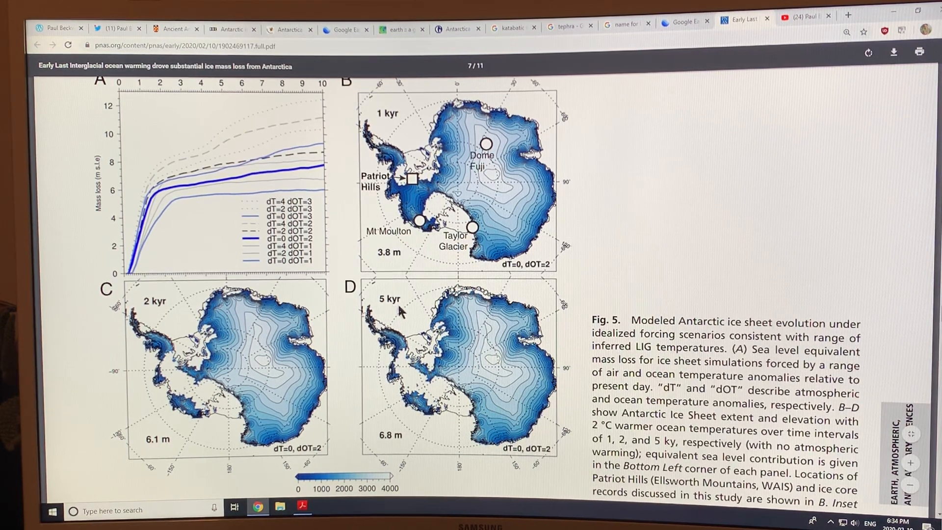
mouse_move(357, 425)
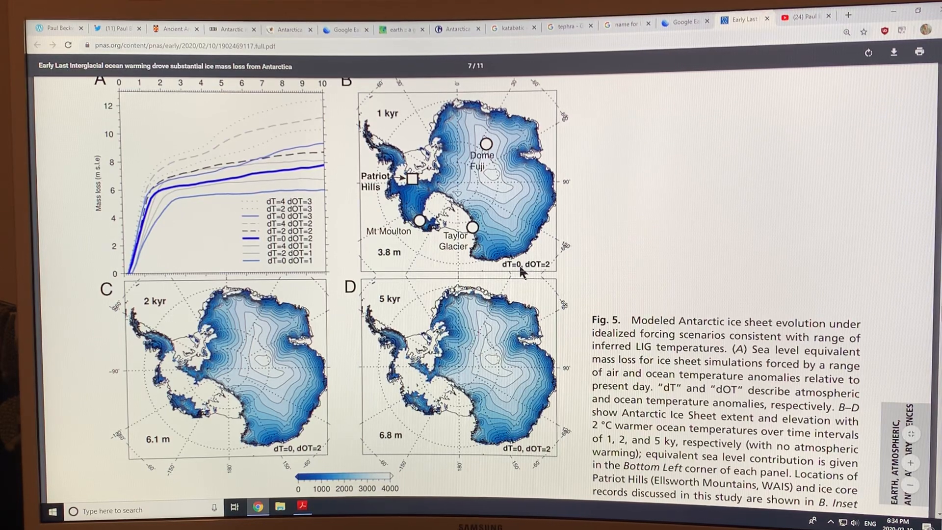
mouse_move(552, 277)
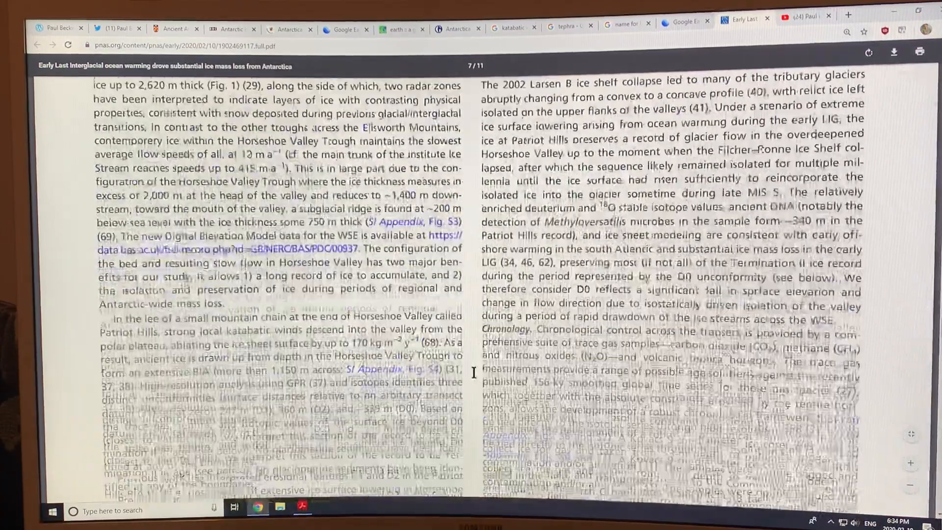
Scroll through Table 1's mass-loss values on page 8 and past Fig. 6
scroll(down, 3)
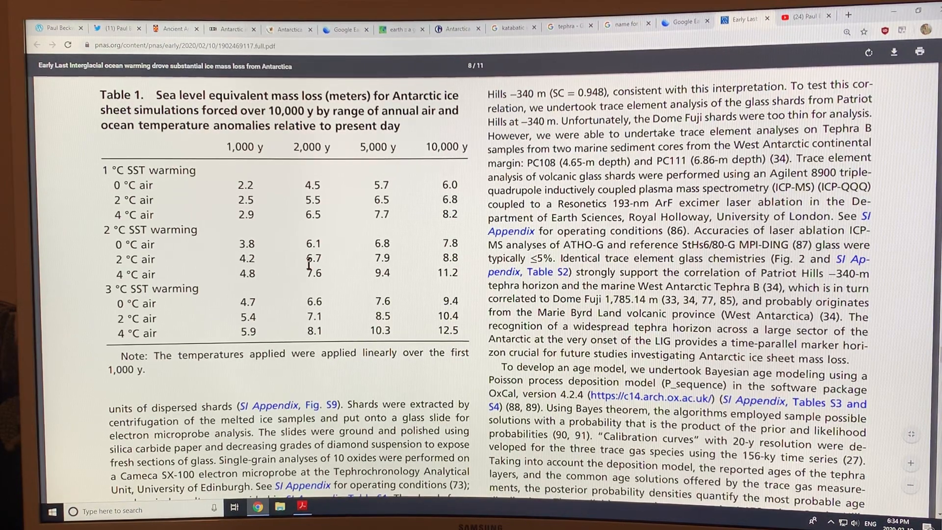
scroll(down, 3)
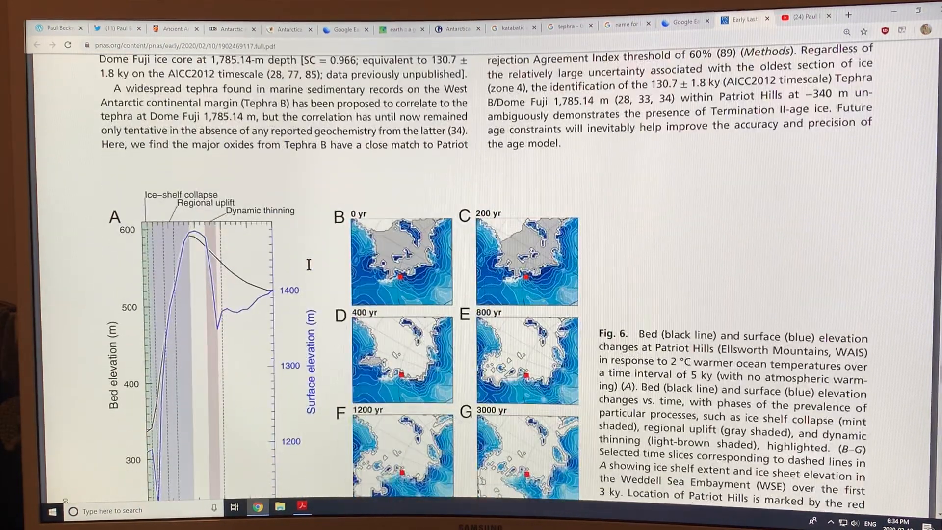
scroll(down, 3)
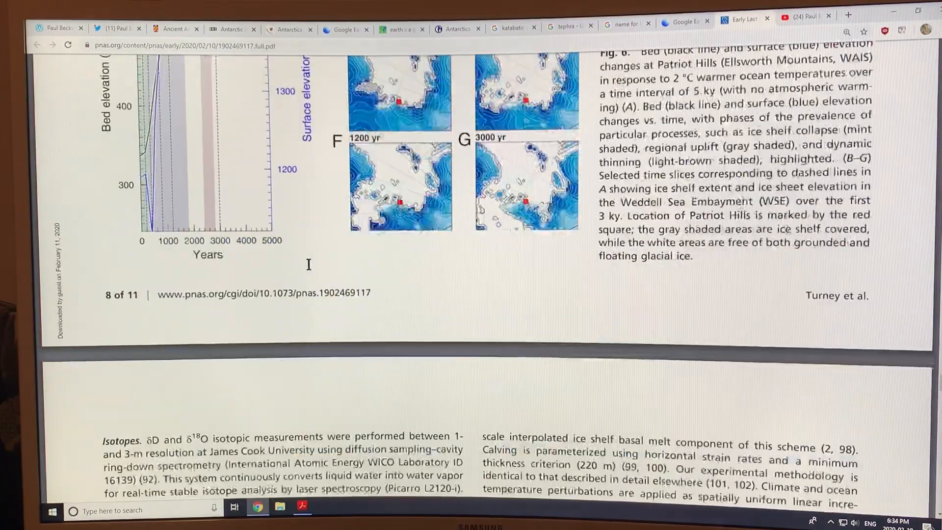
scroll(down, 3)
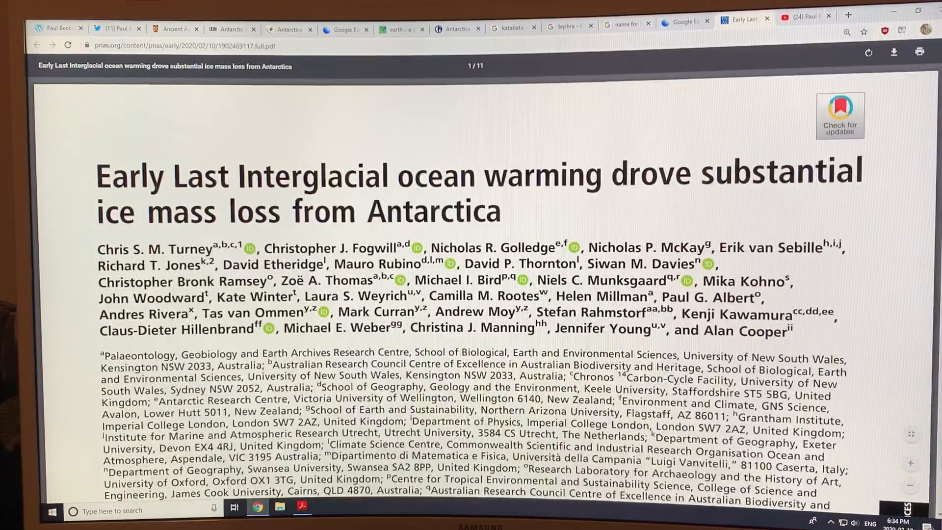
scroll(down, 3)
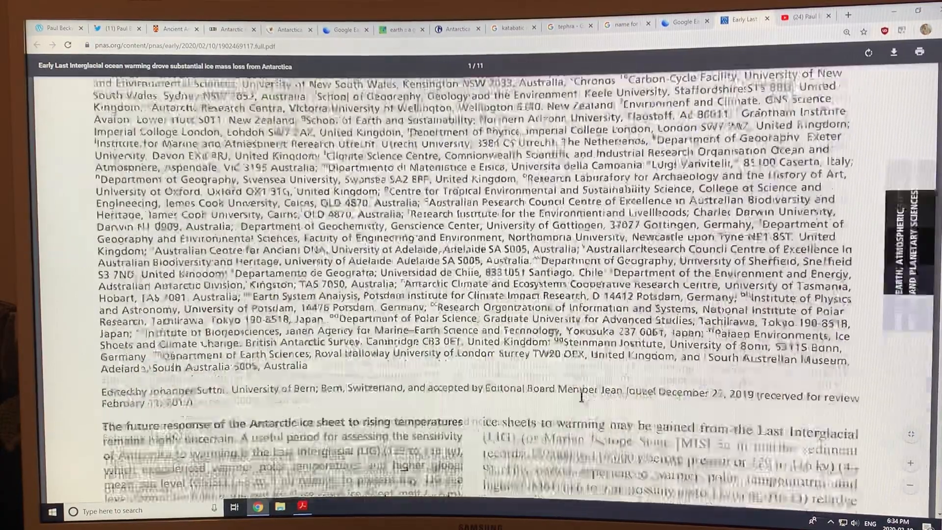
scroll(down, 3)
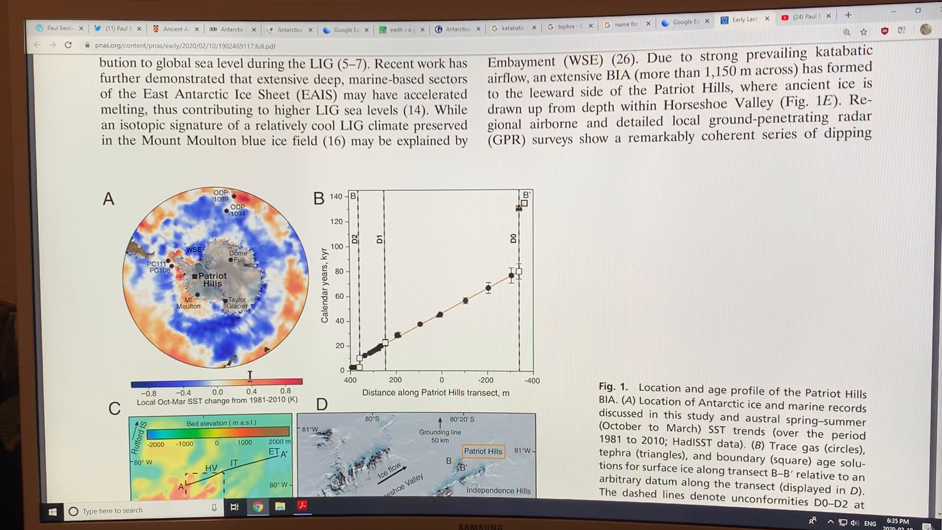
scroll(down, 3)
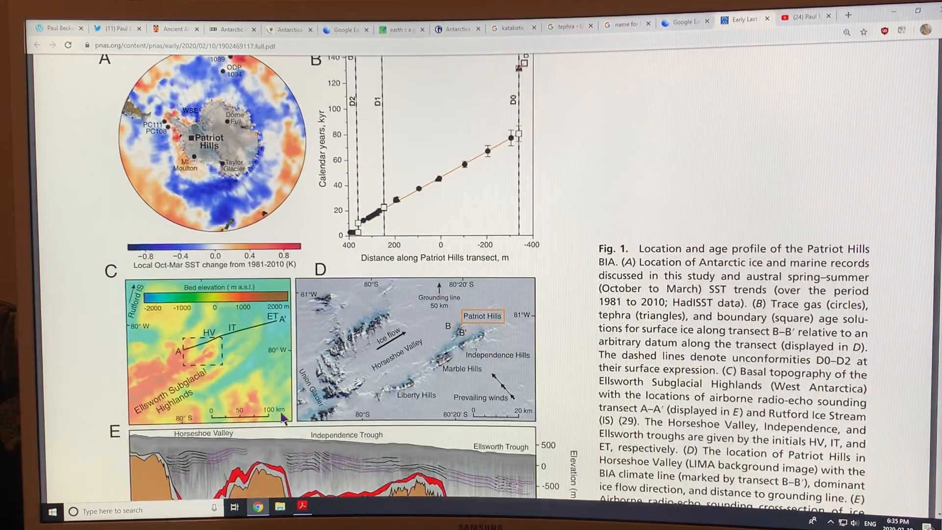
scroll(down, 3)
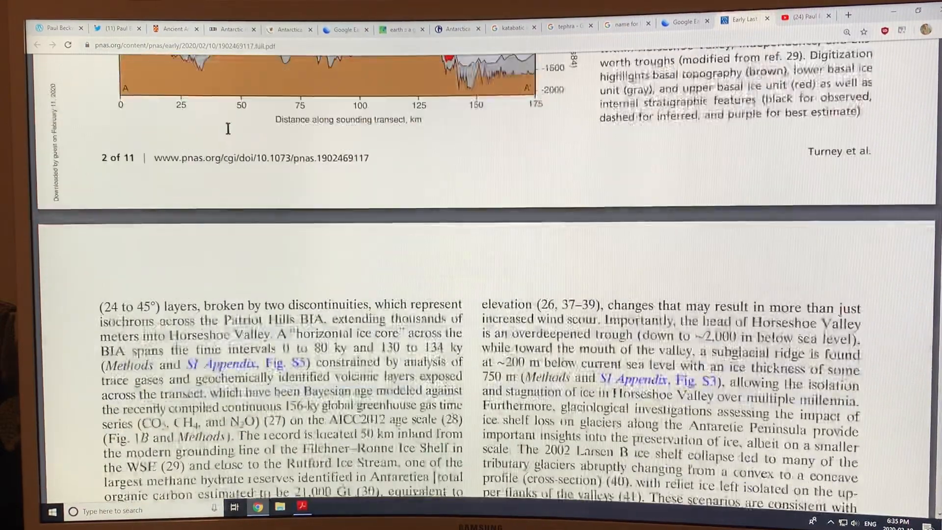
scroll(down, 3)
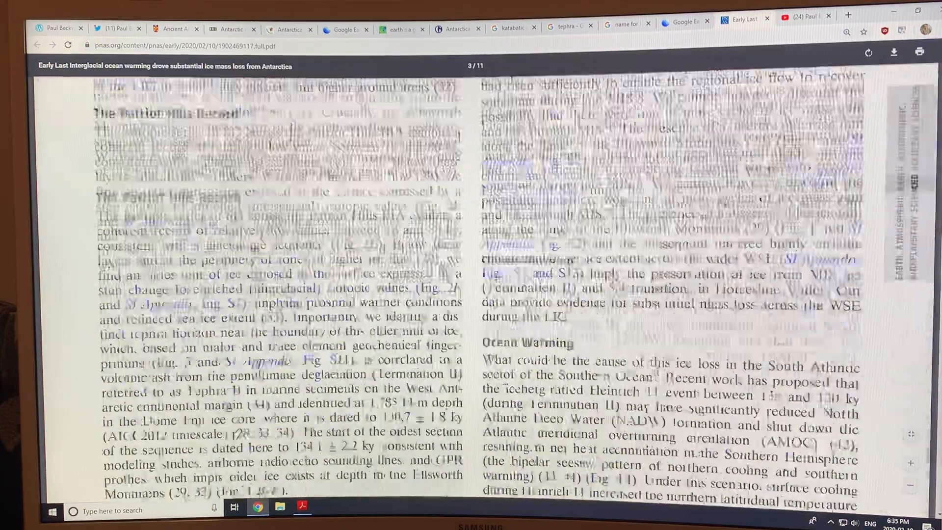
scroll(down, 3)
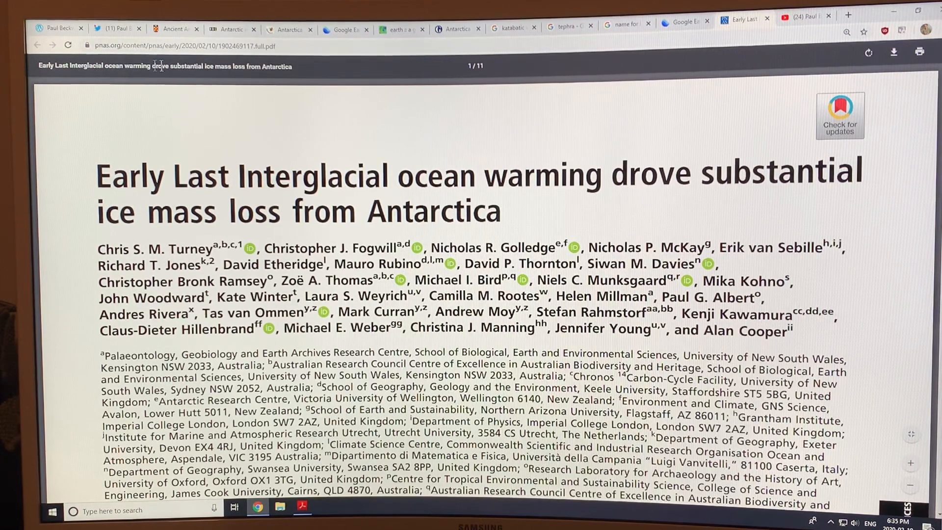
Show the Paul Beckwith Twitter profile and follow its paulbeckwith.net bio link
click(117, 28)
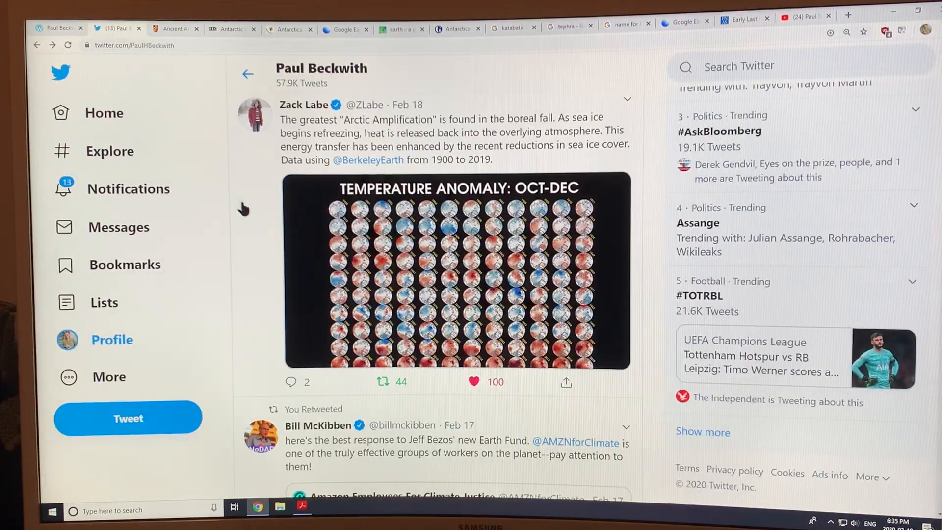
scroll(down, 3)
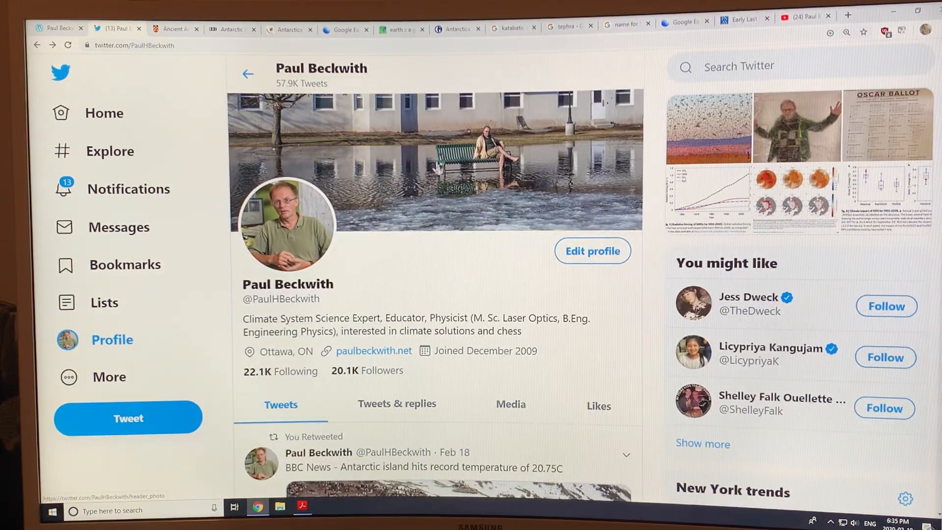
mouse_move(454, 224)
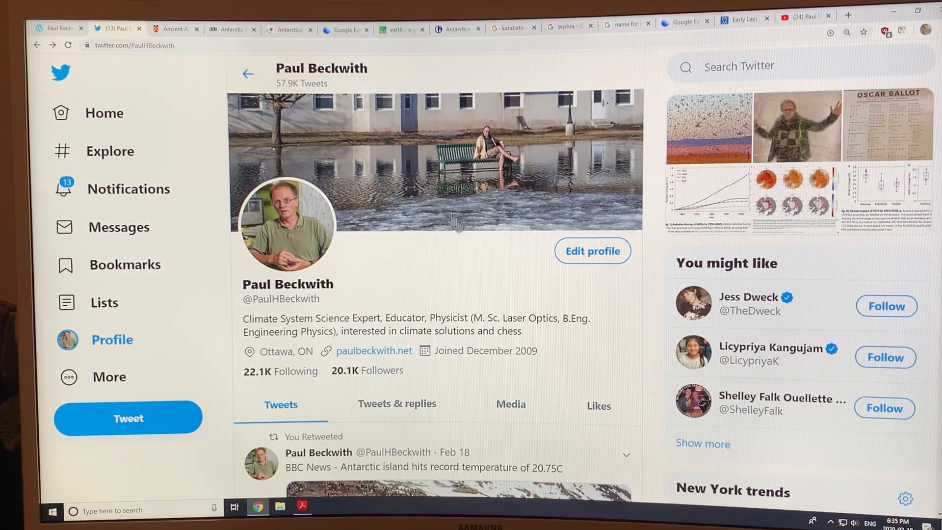
click(374, 351)
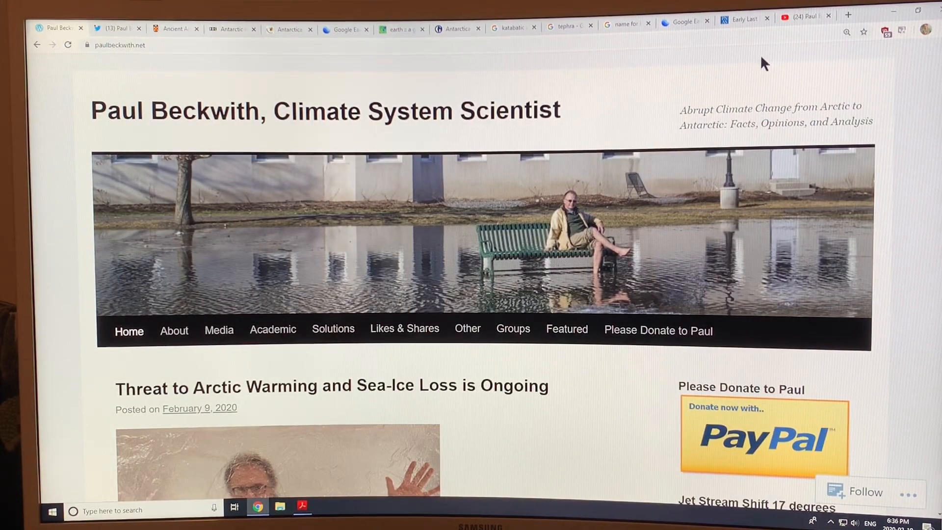
Show Paul Beckwith's YouTube channel home page with the Uploads row
click(804, 17)
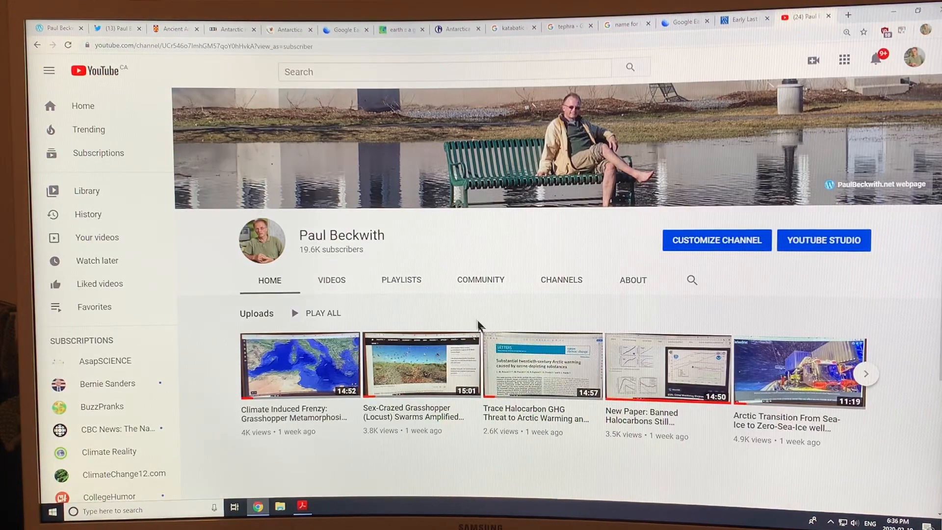
mouse_move(472, 302)
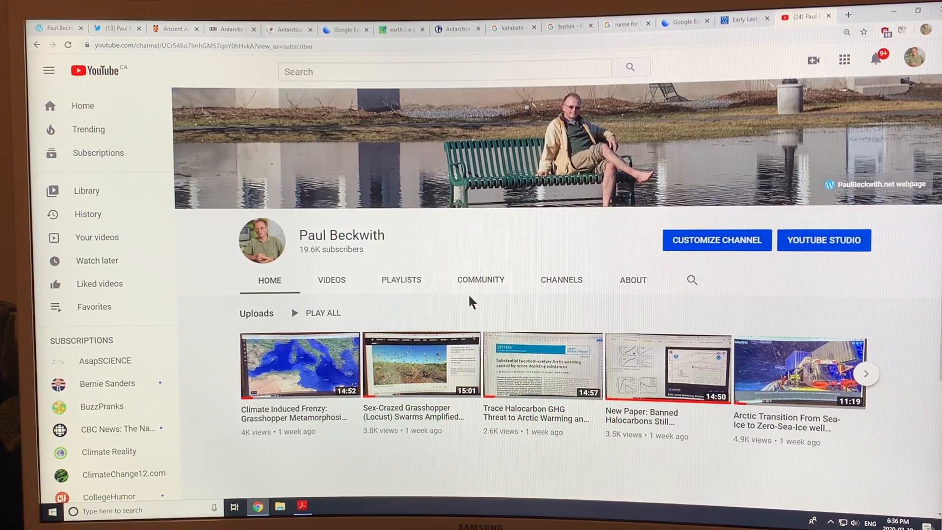
scroll(down, 3)
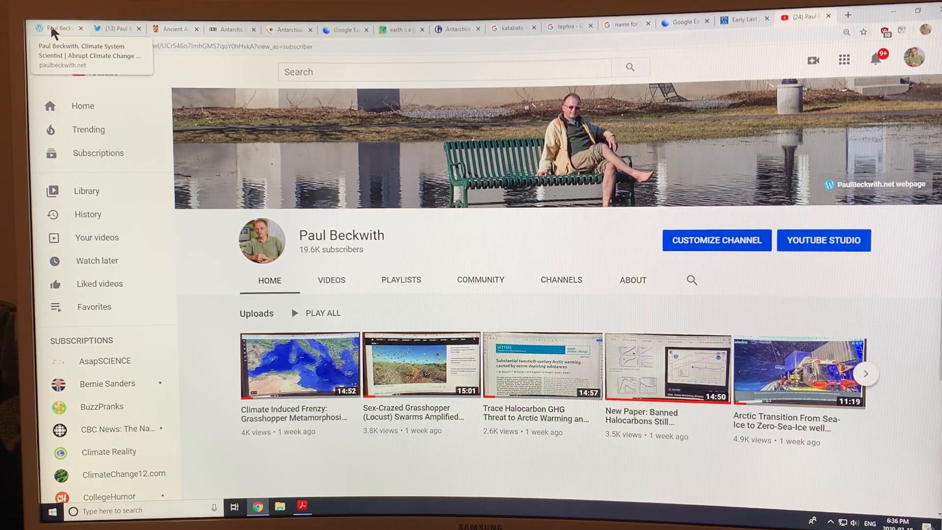
Bring the paulbeckwith.net blog home page with the Arctic sea-ice post into view
click(54, 27)
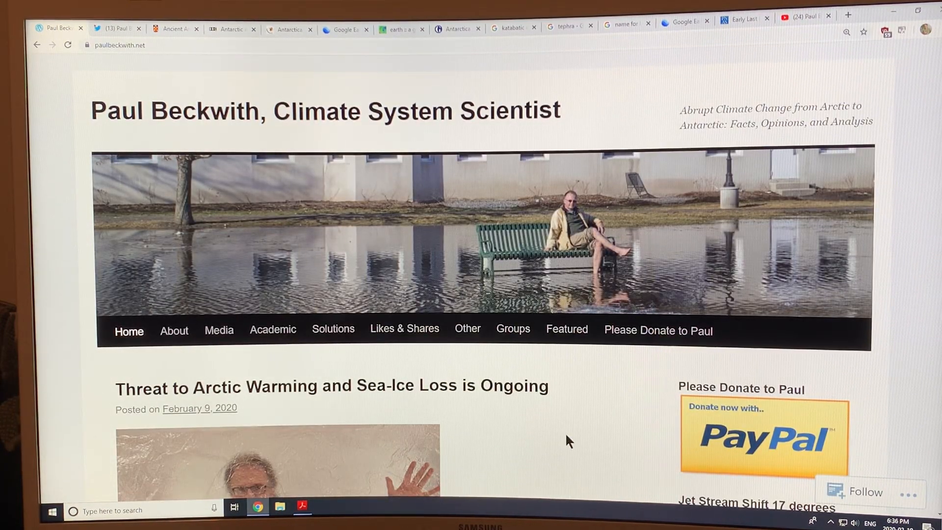
mouse_move(778, 447)
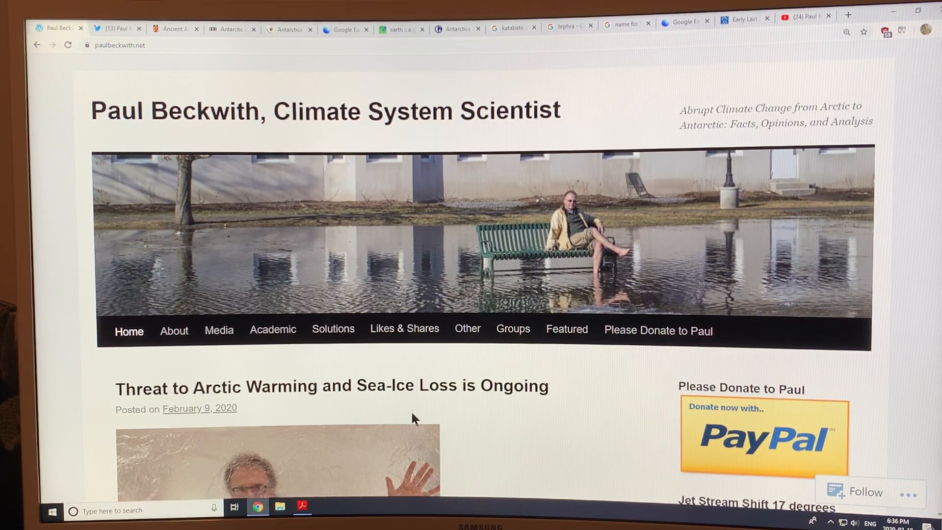
mouse_move(577, 427)
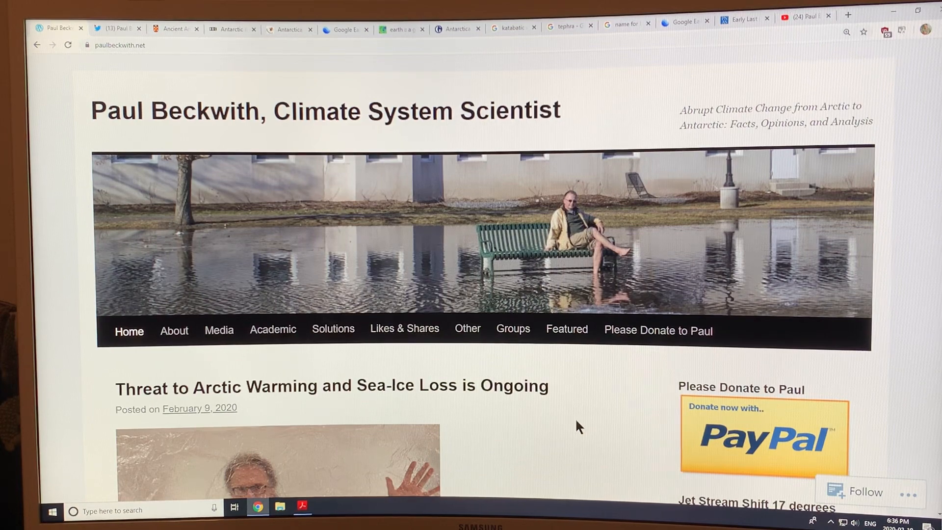